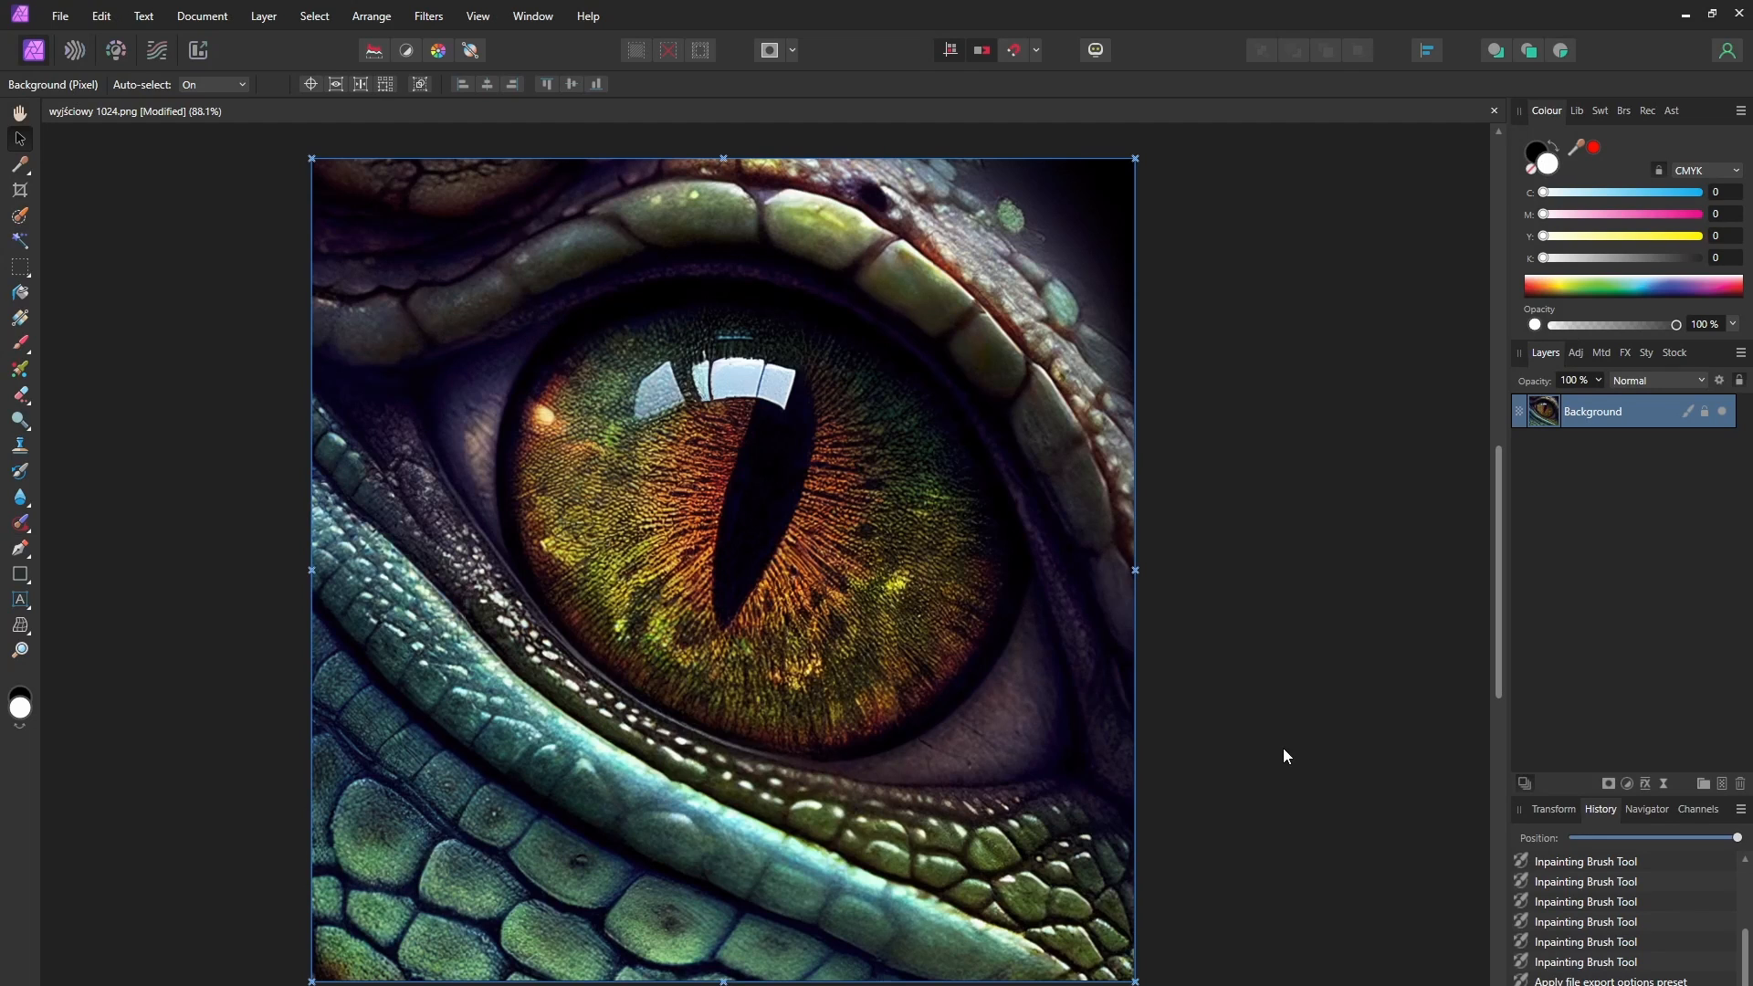
Step: Open Document > Resize Document for the 1024 × 1024 px dragon-eye image
left_click(201, 15)
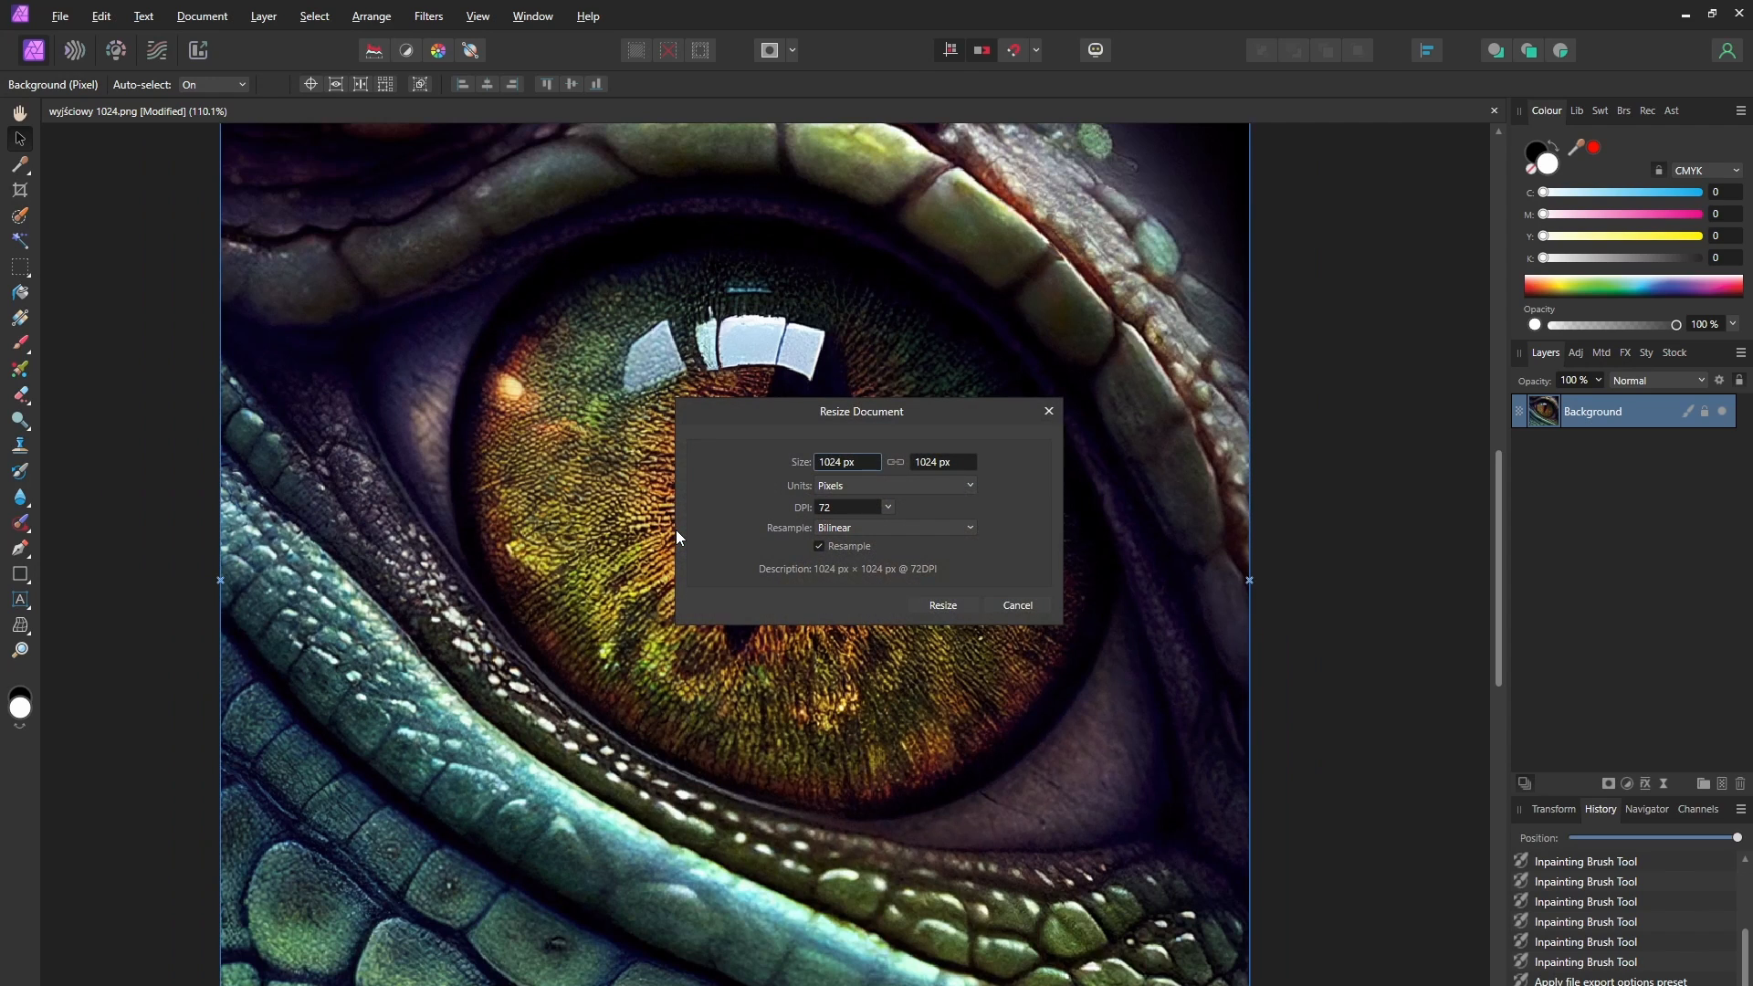
Step: Enter 4096 px as the new document size with Bilinear resampling
type("4096")
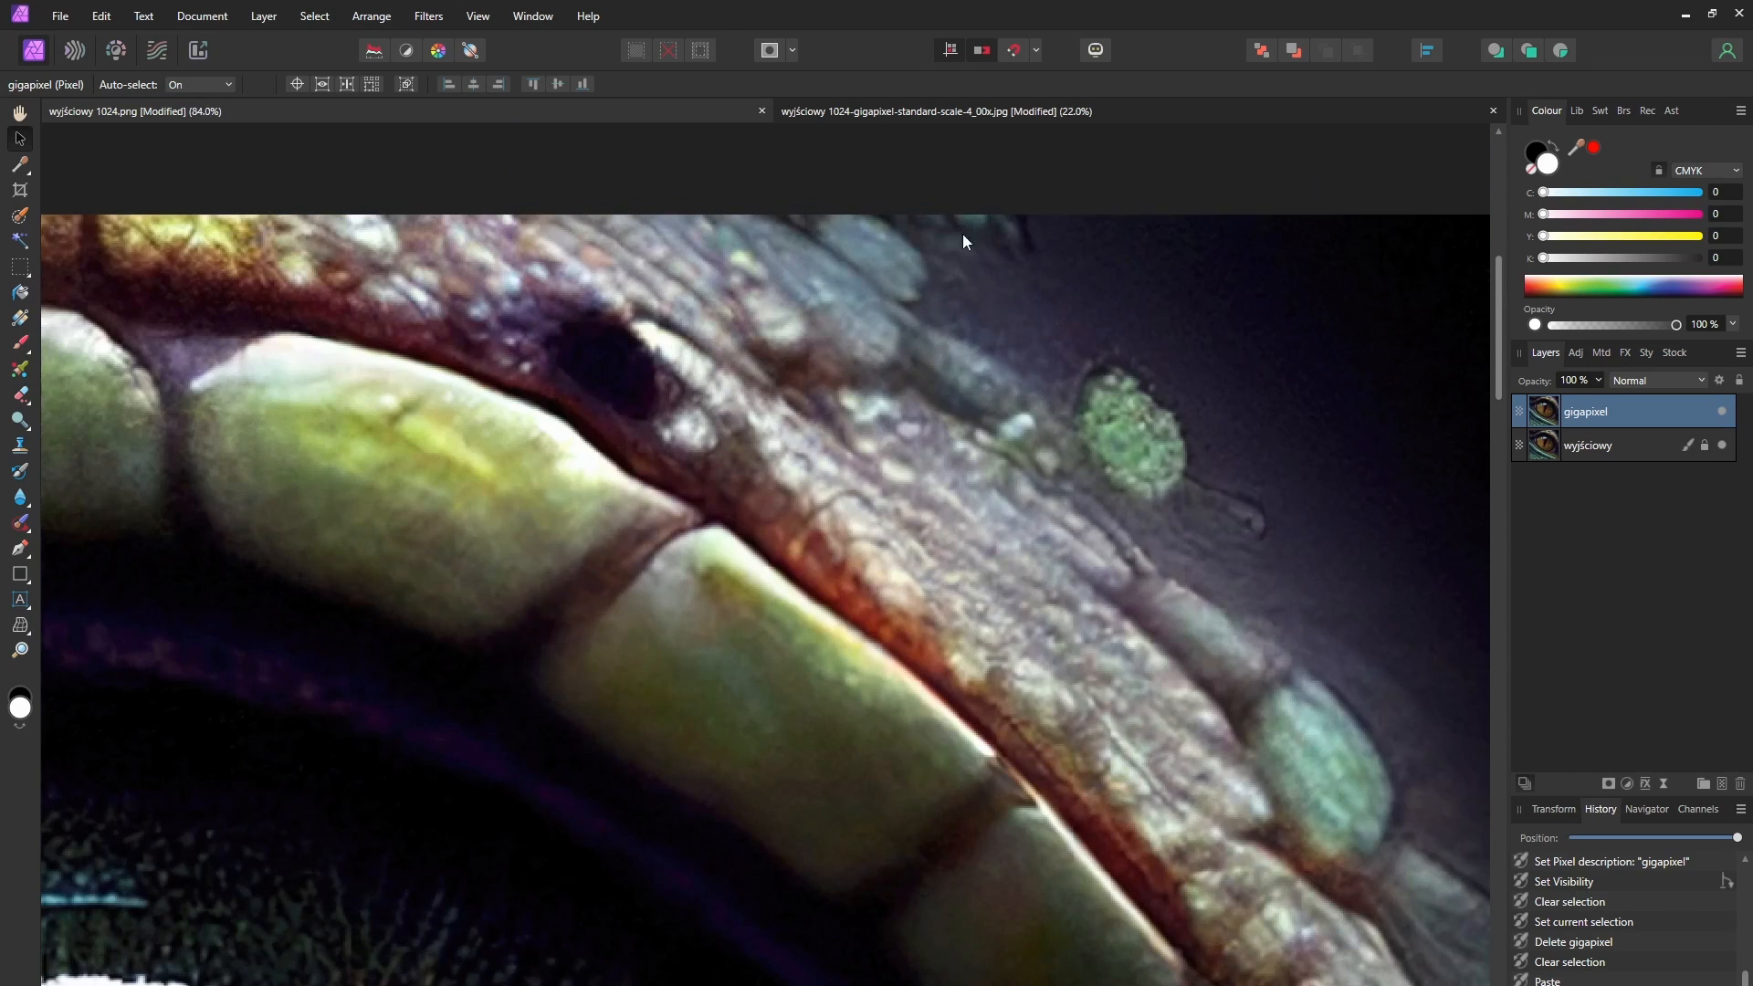
mouse_move(1722, 419)
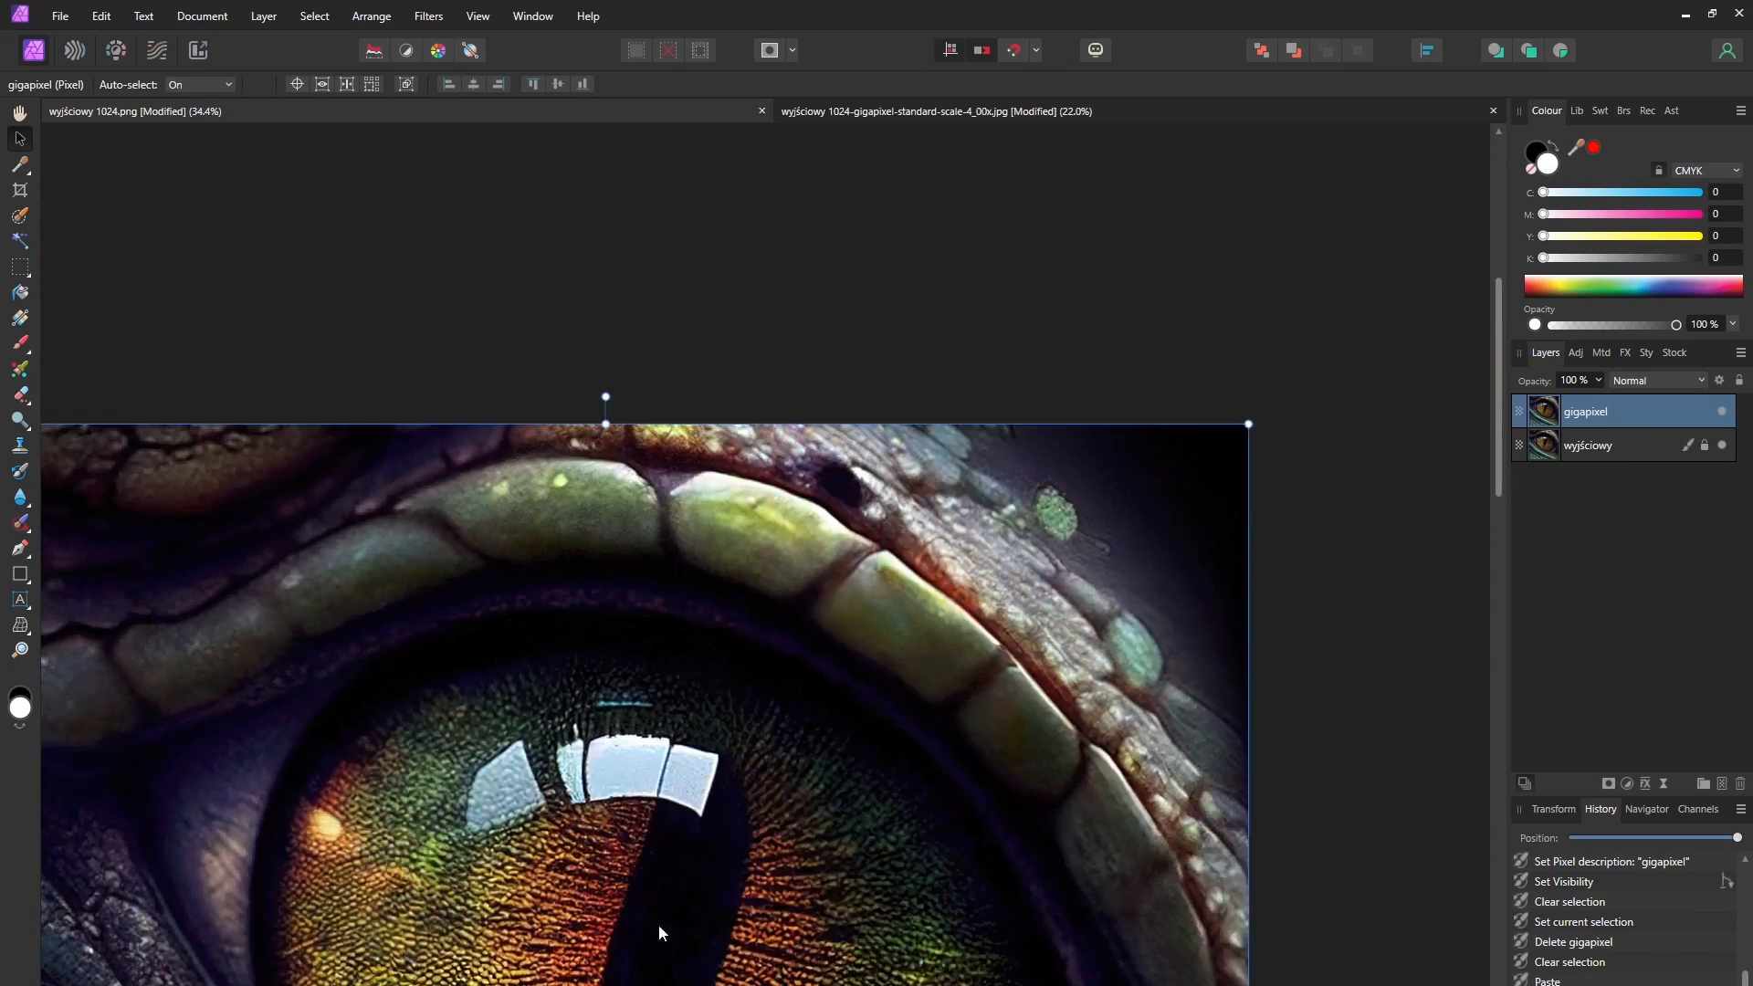
Step: Scroll down while placing the Gigapixel result as the 'gigapixel' layer
scroll("down", 3)
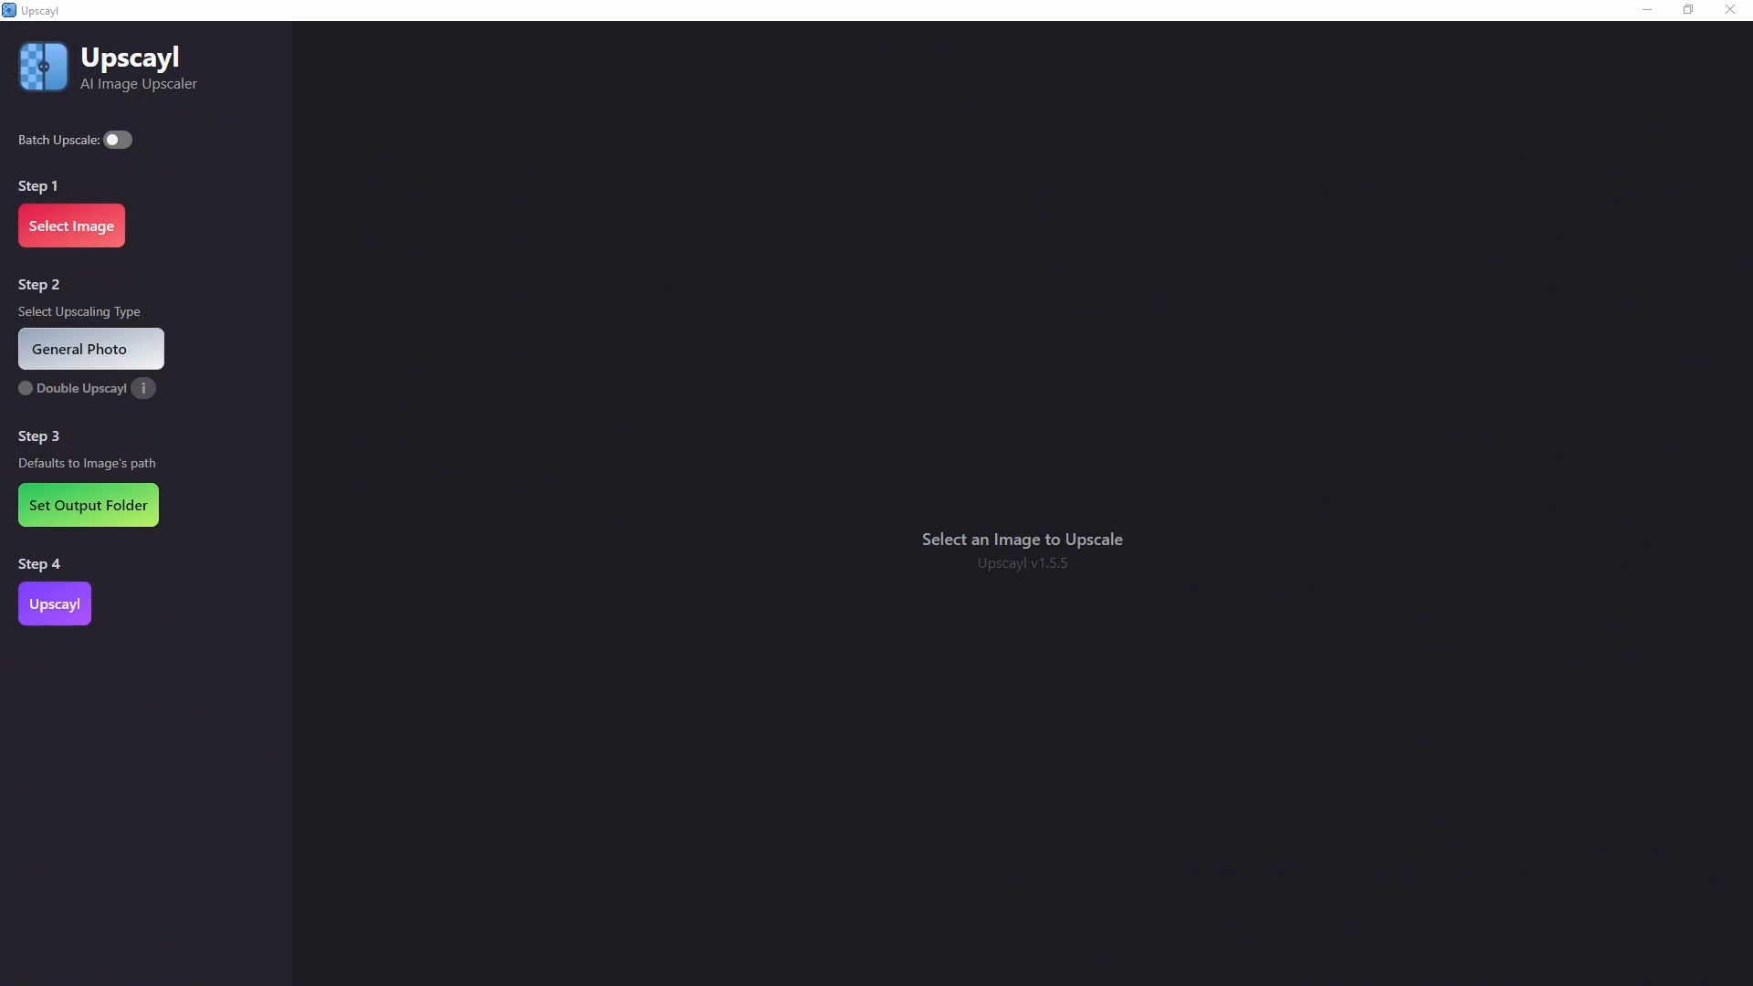
mouse_move(221, 328)
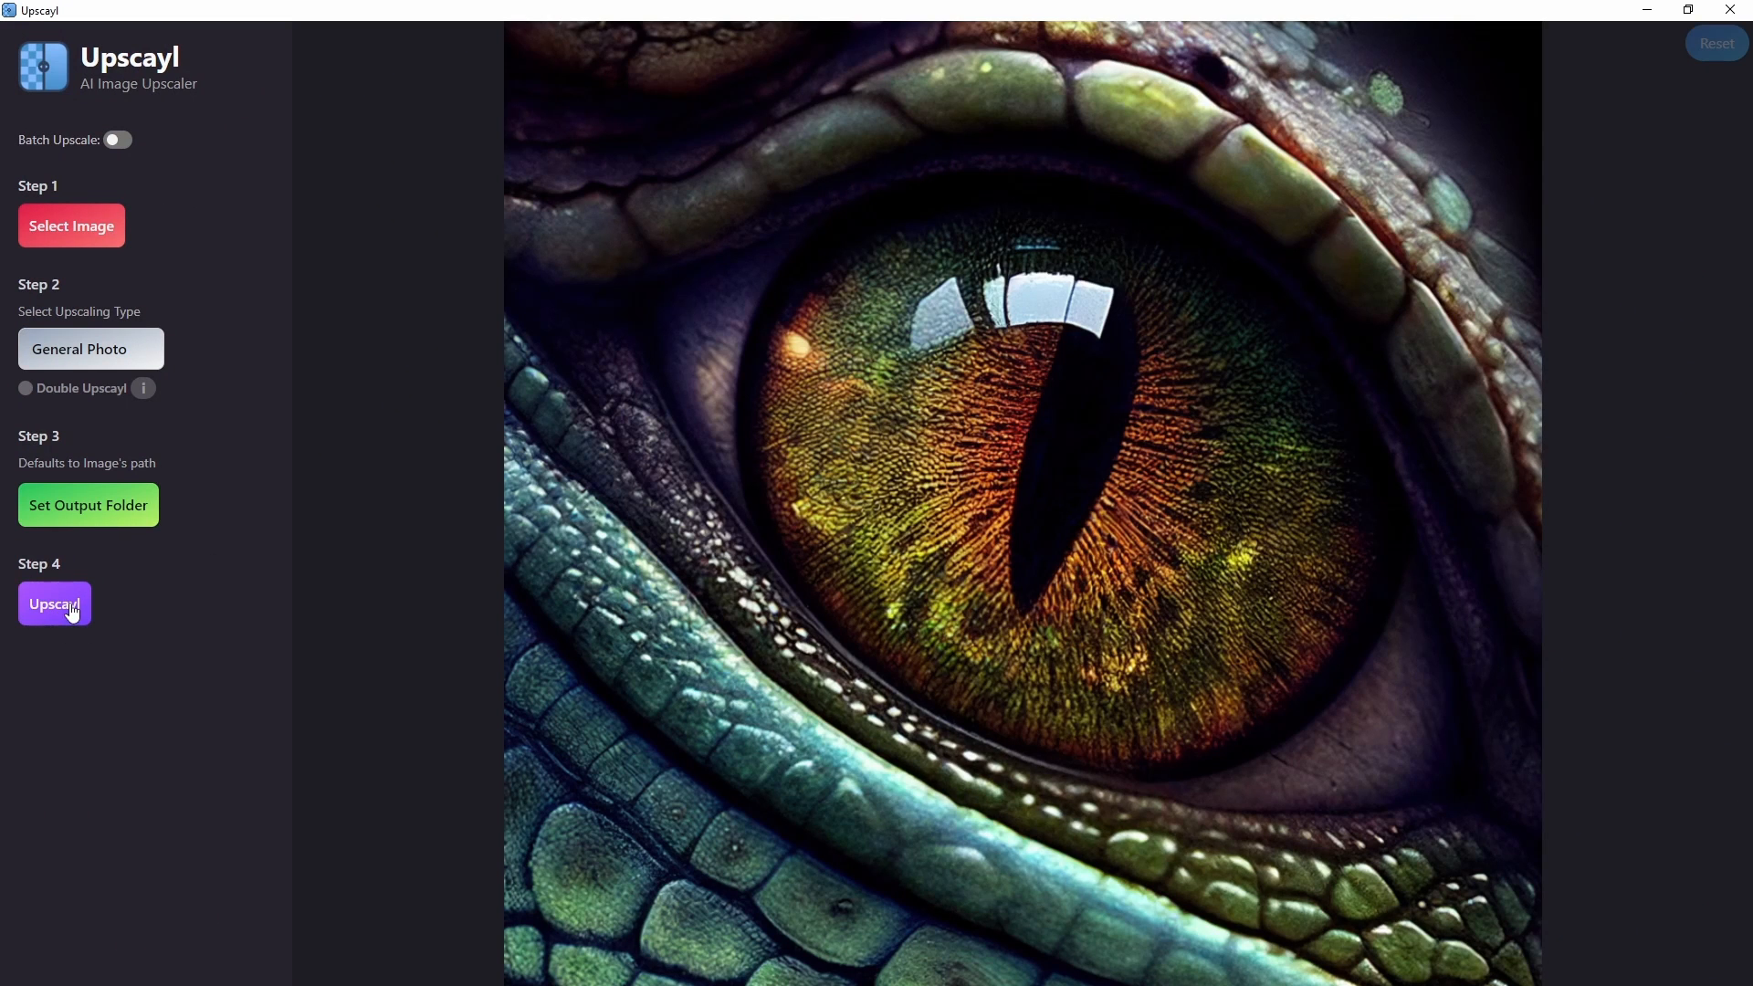
Step: Start the Upscayl upscale of the dragon-eye photo with the General Photo model
left_click(54, 604)
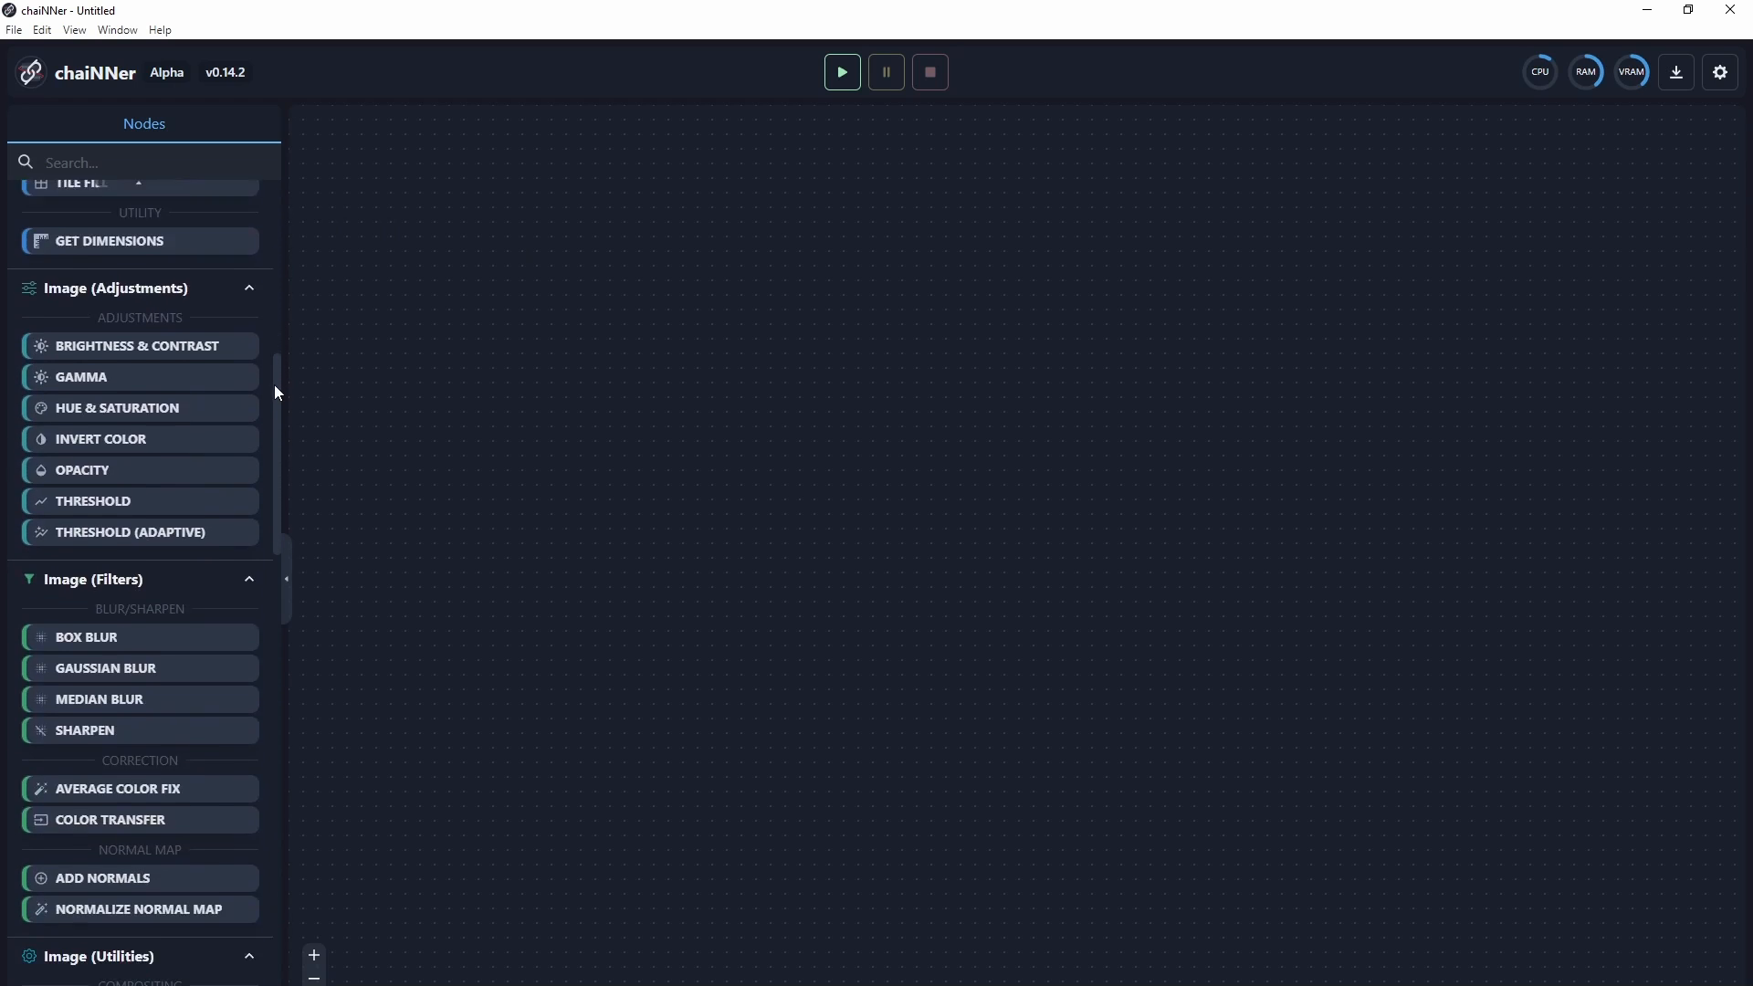
Step: Scroll while adding a Load Image node for wyjściowy 1024.jpg
scroll("down", 3)
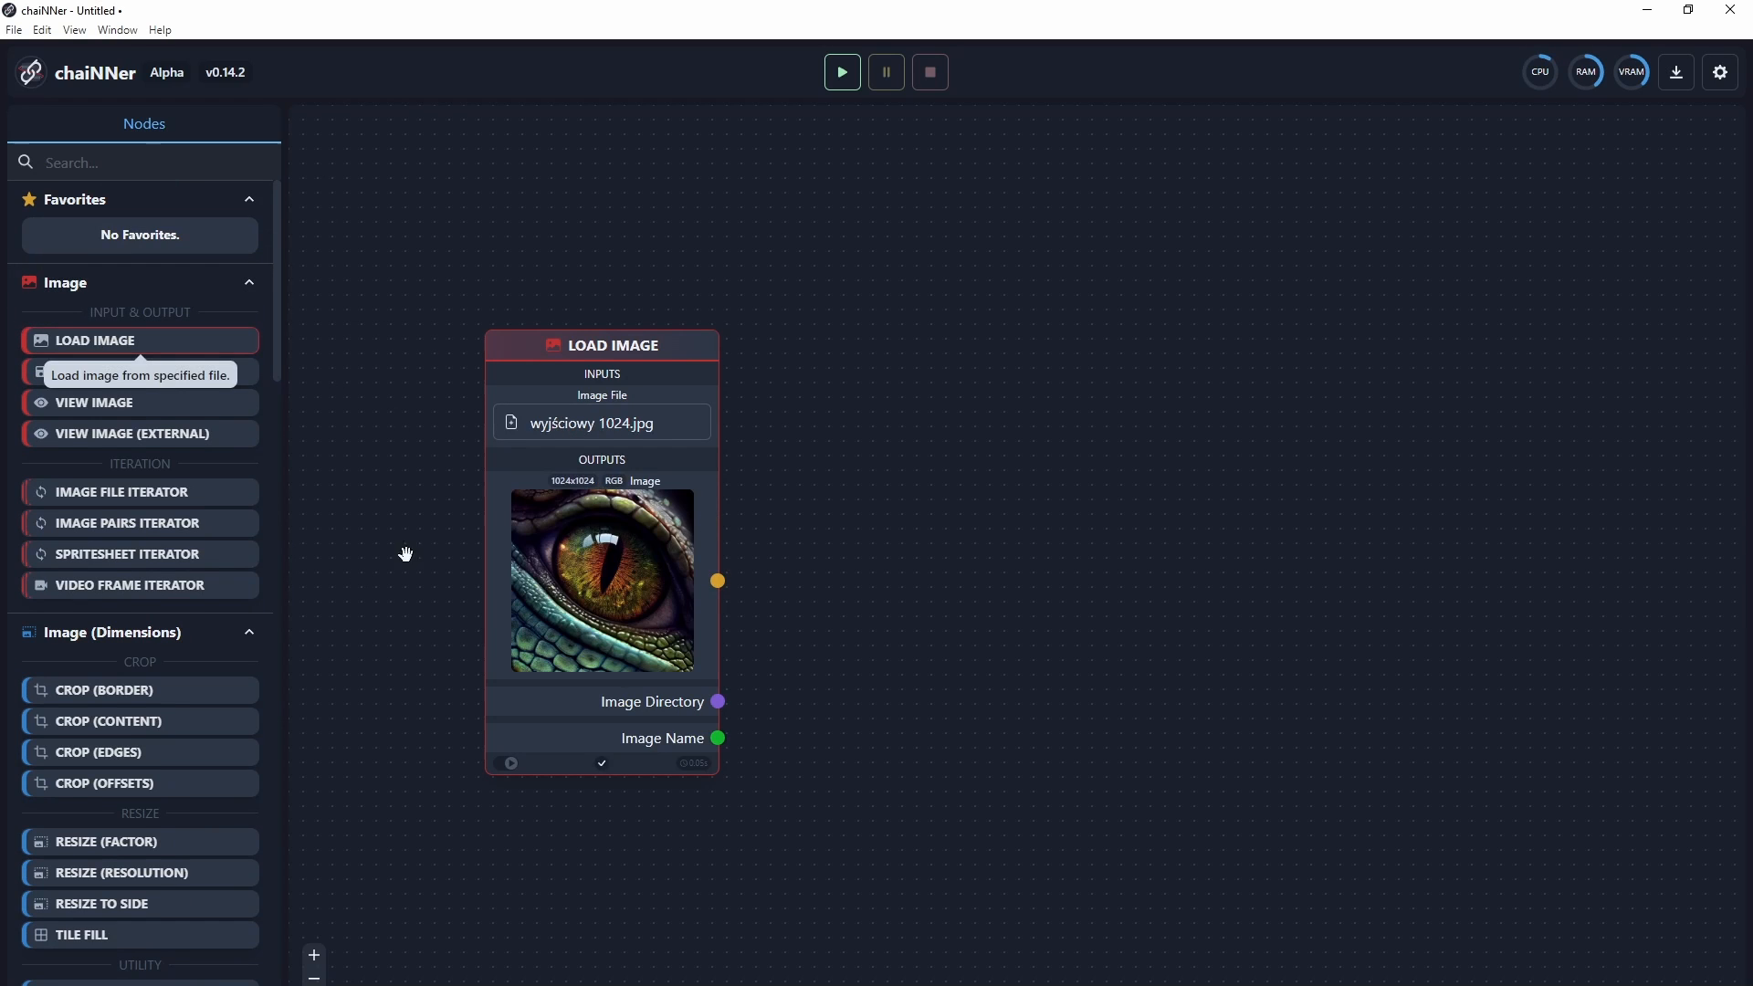
Step: Scroll the node list to add Upscale Image and Load Model nodes
scroll("down", 3)
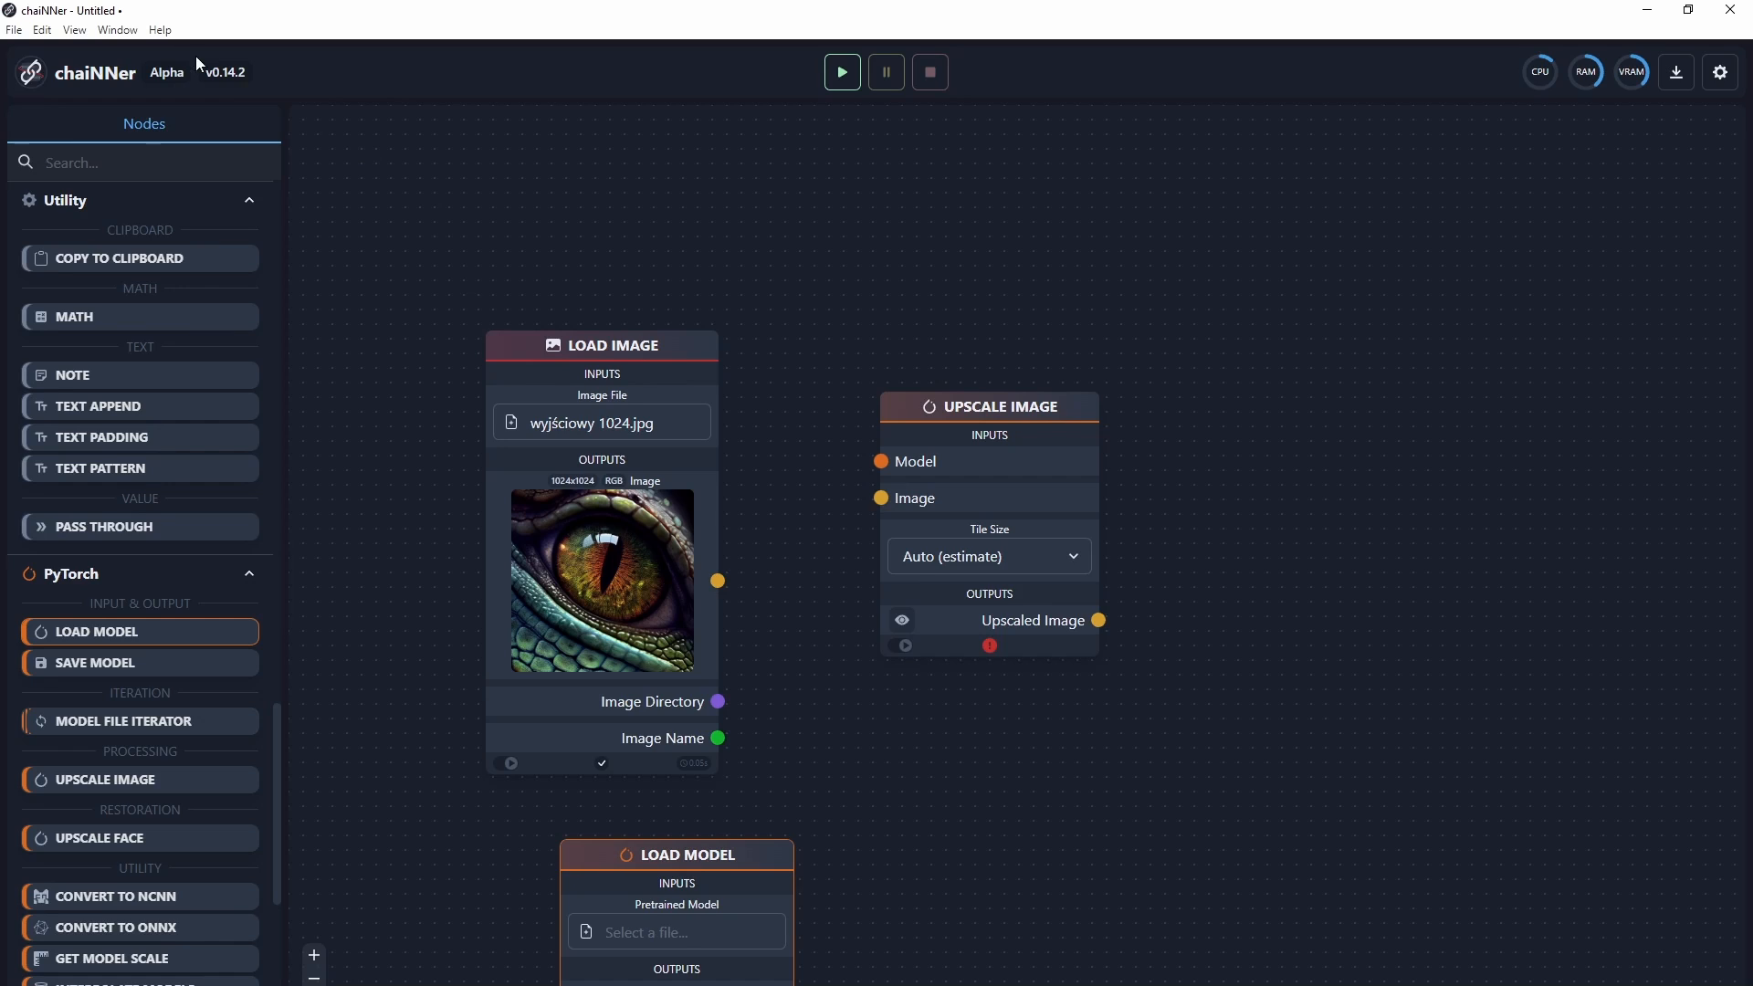
mouse_move(166, 47)
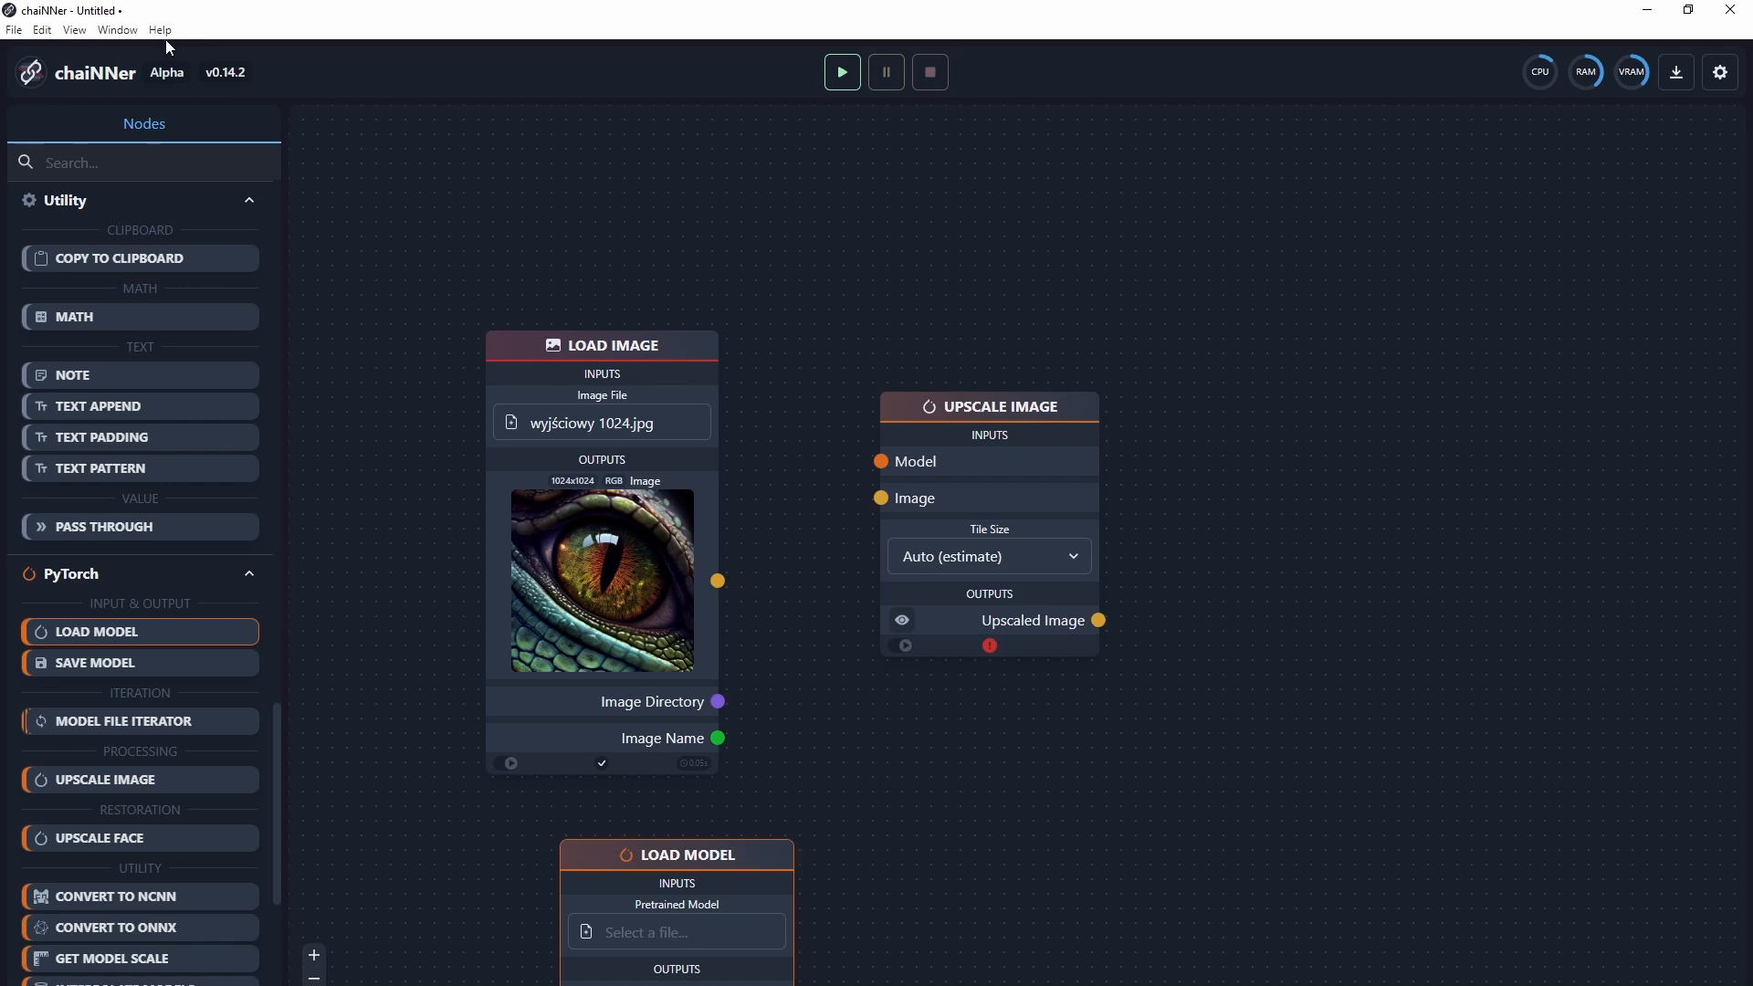
Step: Open Help > Get Models (Upscale Wiki) and scroll through the model database tables
left_click(160, 29)
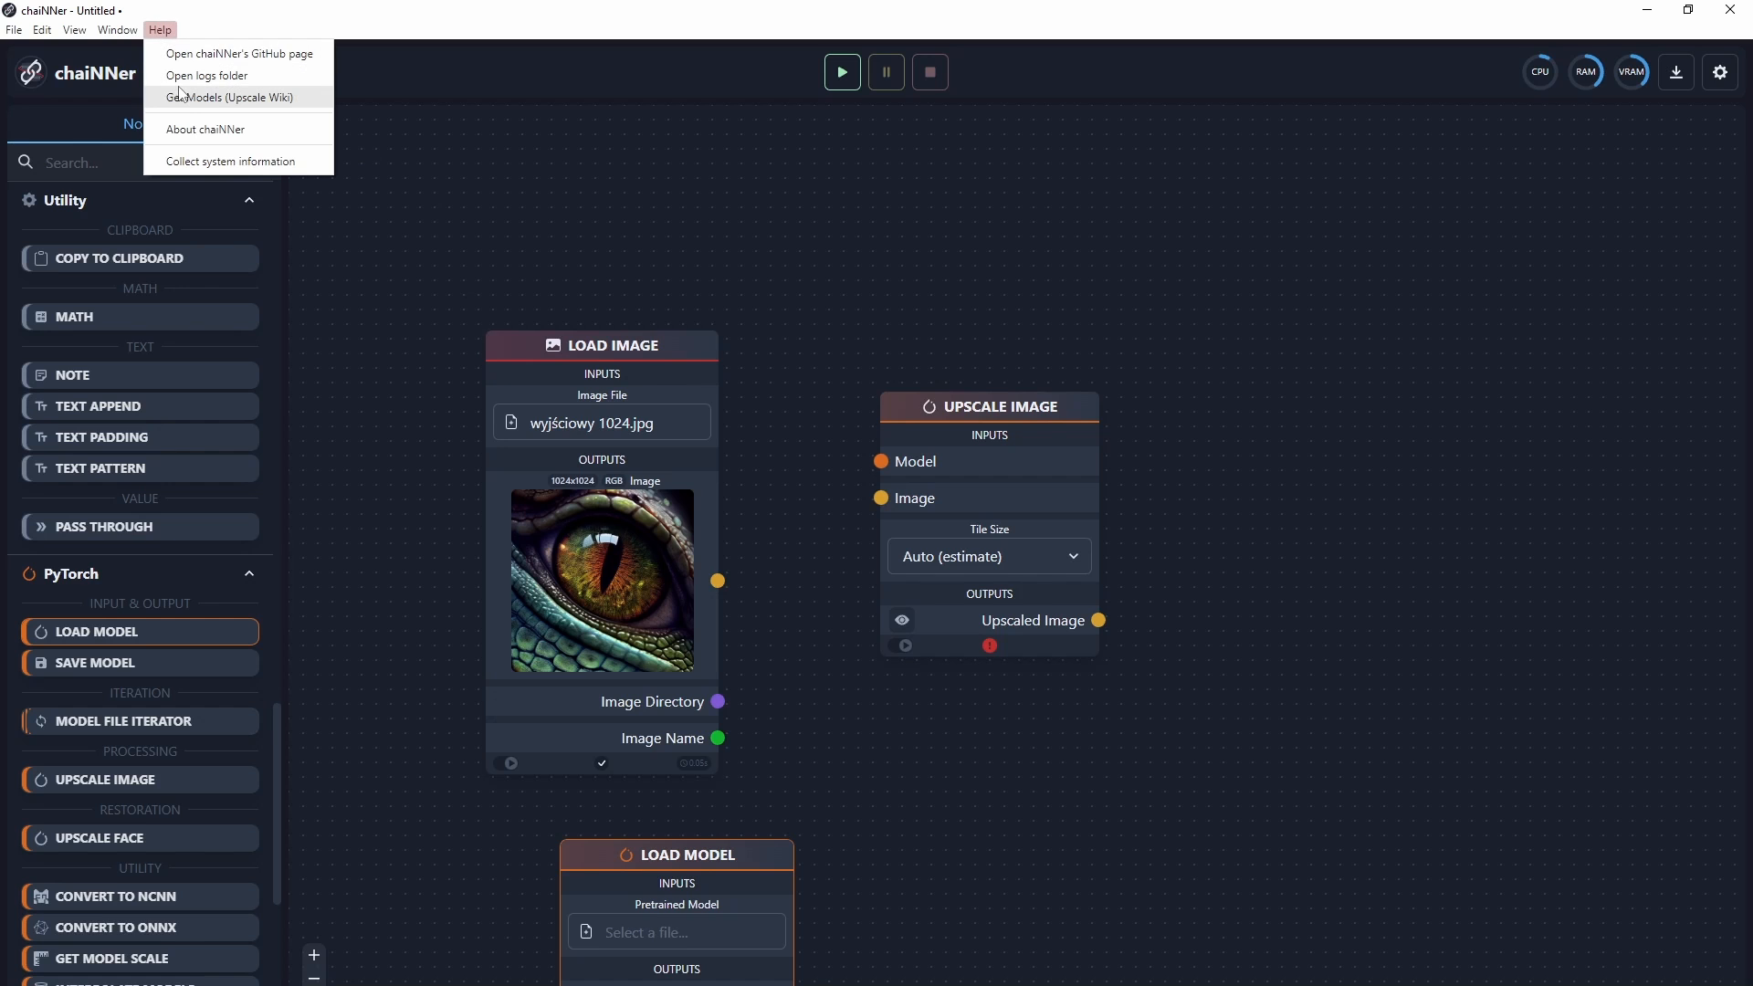
left_click(229, 98)
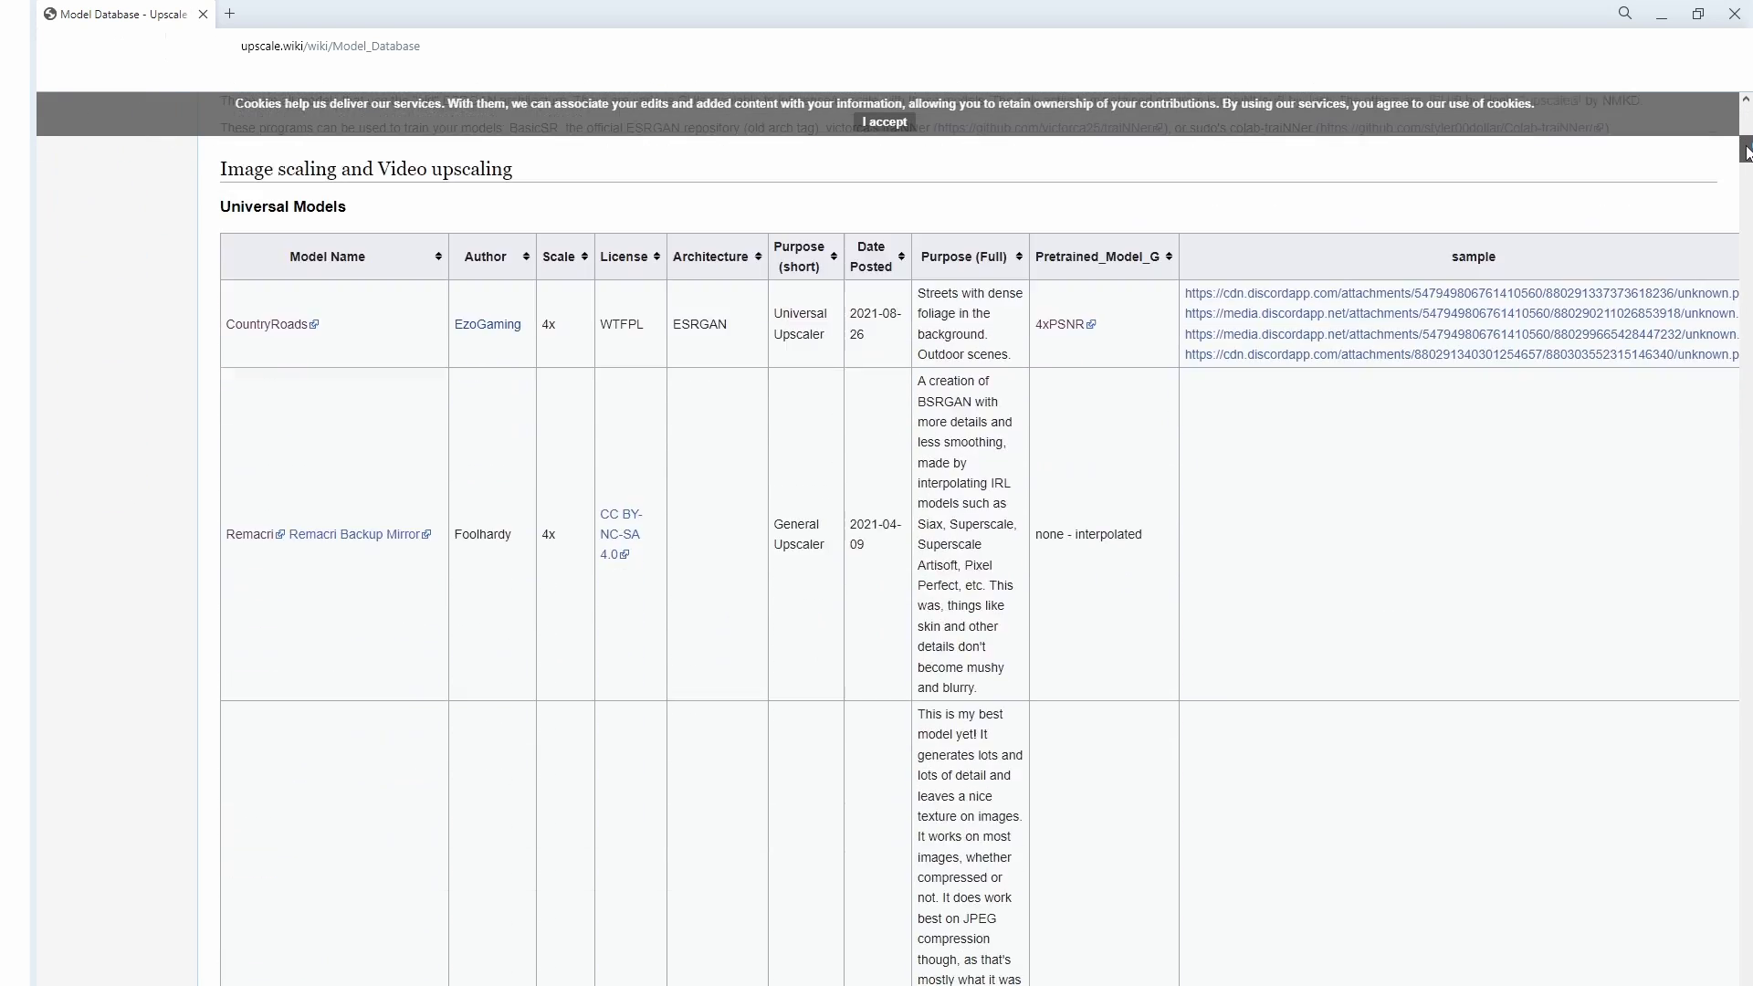
scroll("down", 3)
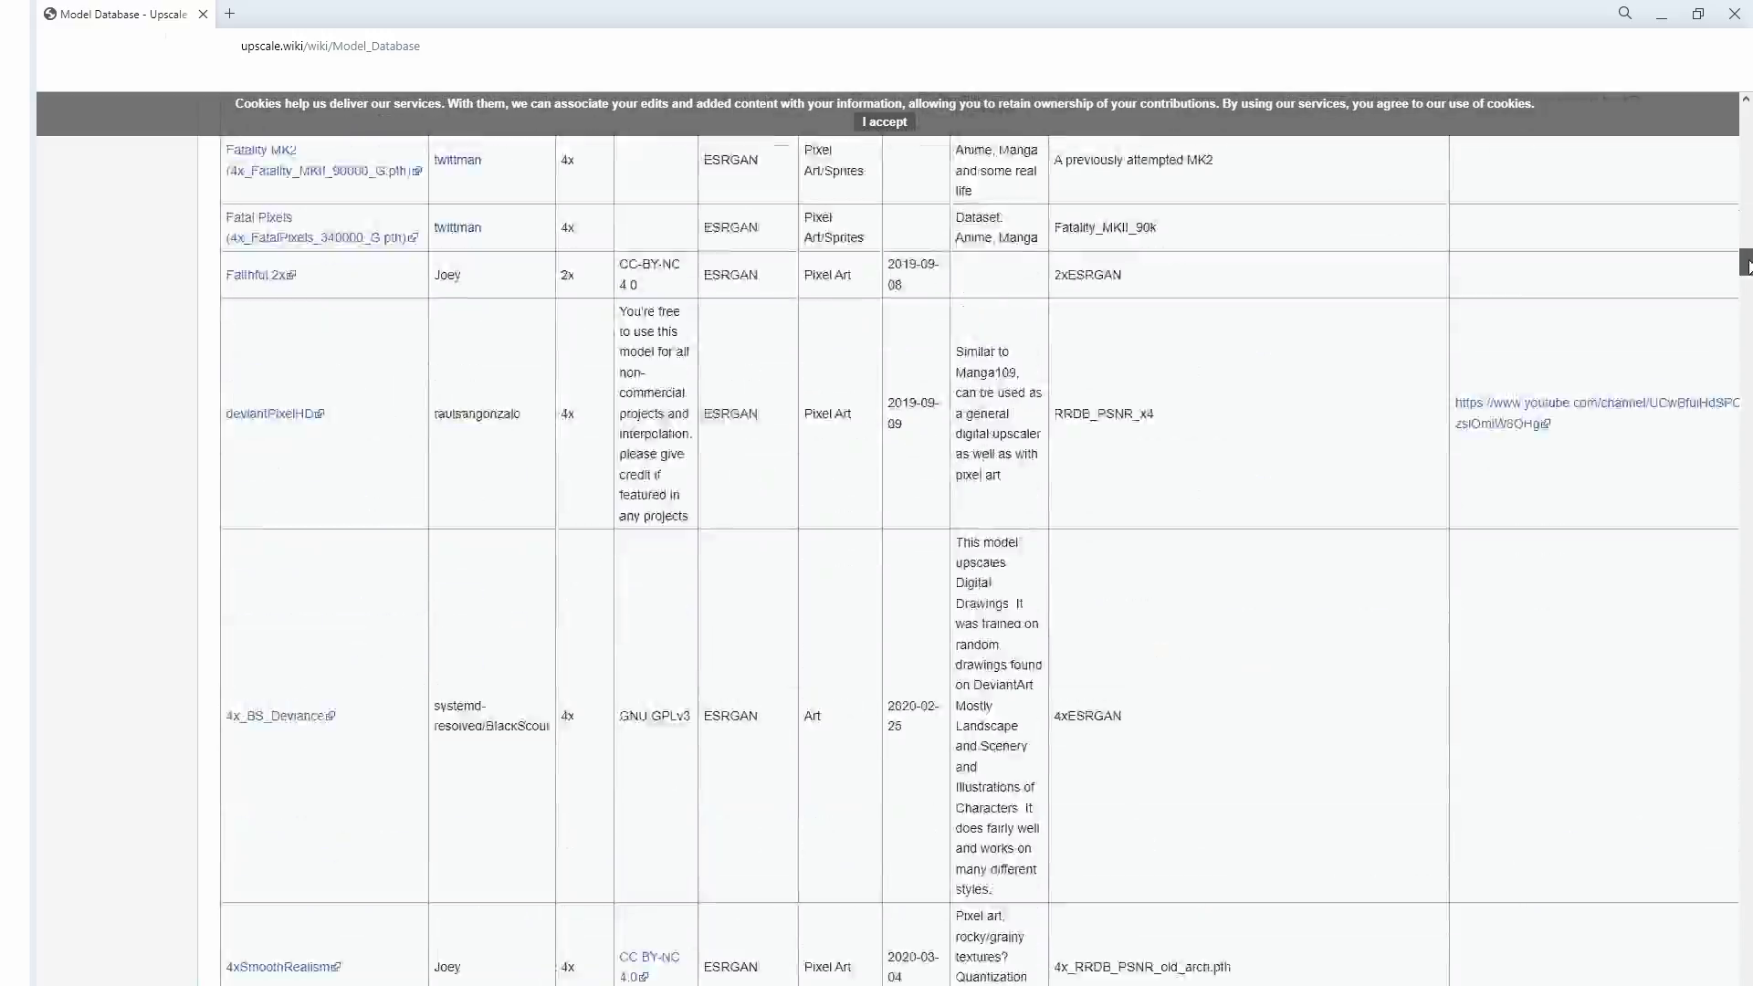
scroll("down", 3)
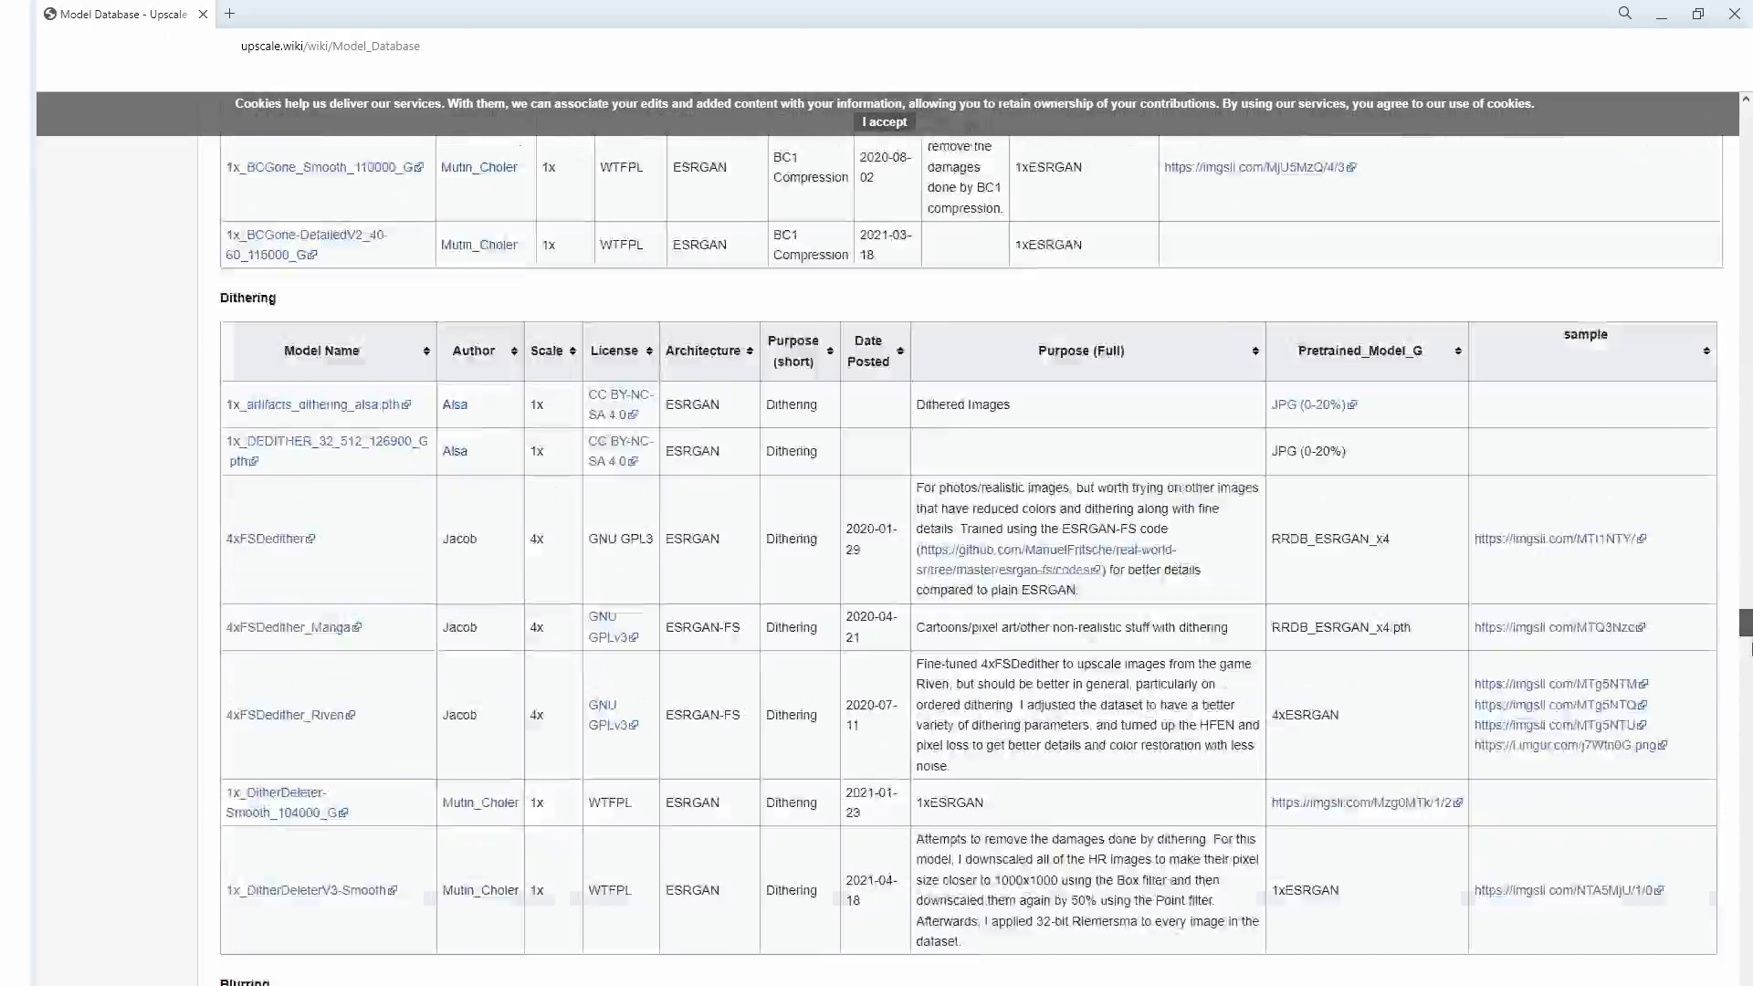
scroll("down", 3)
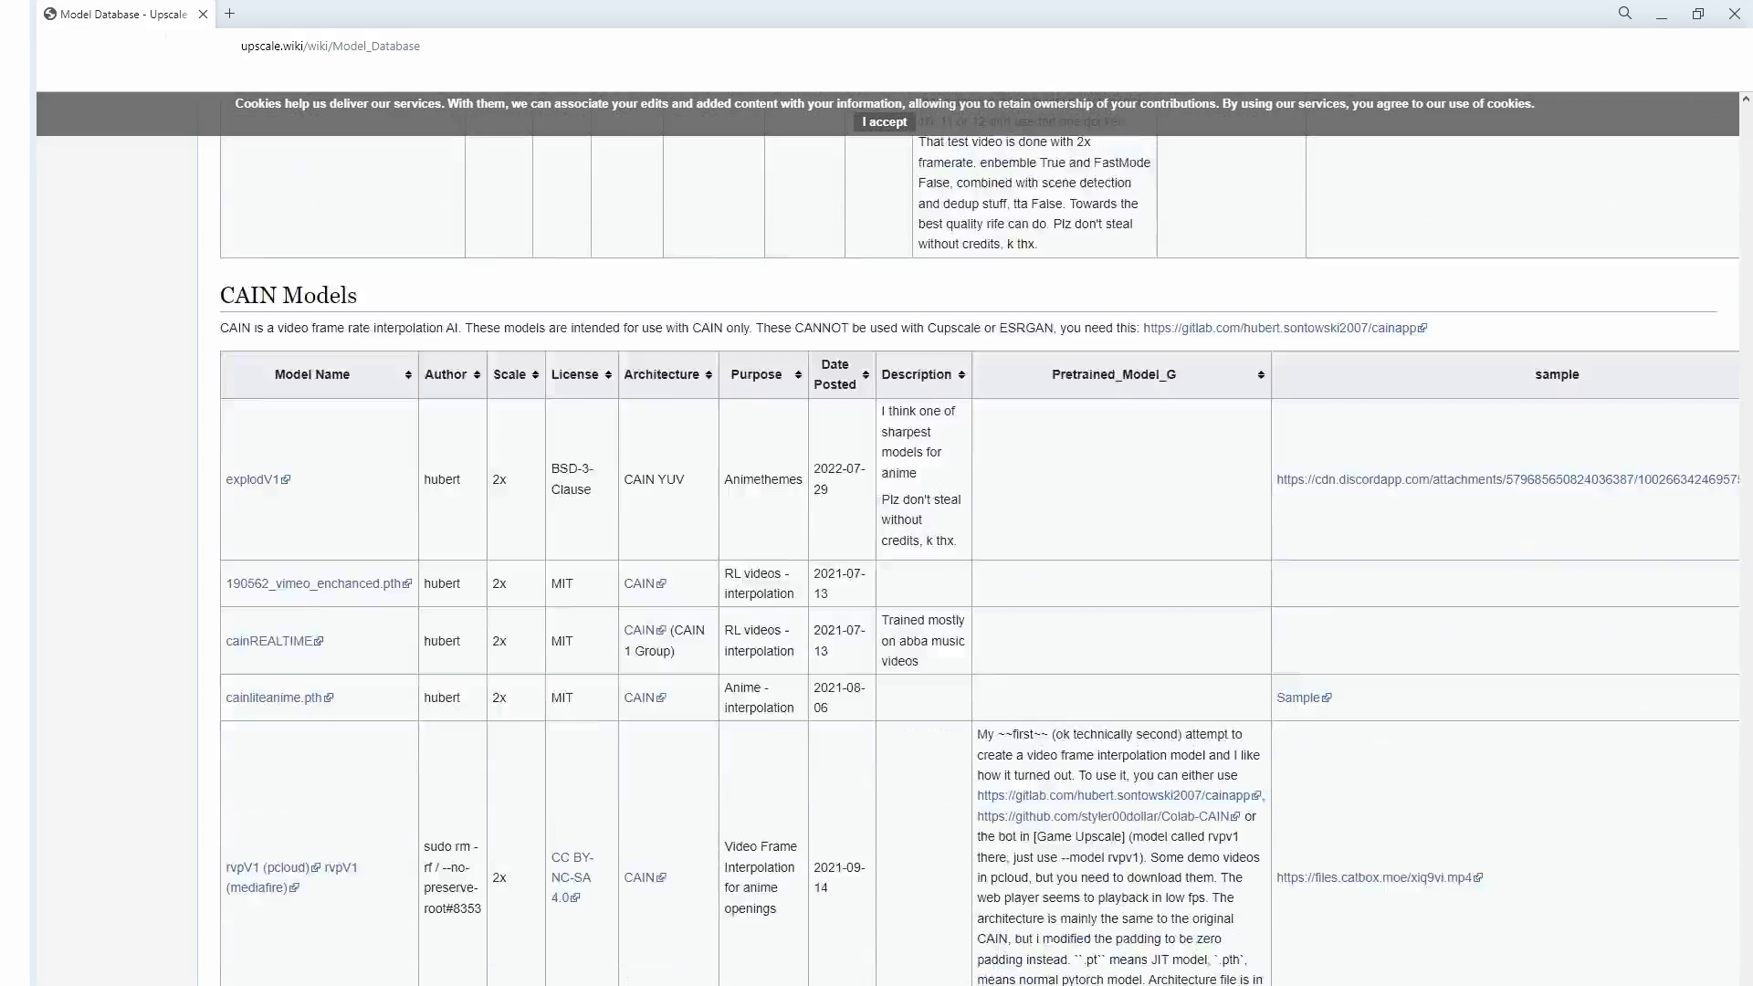
scroll("down", 3)
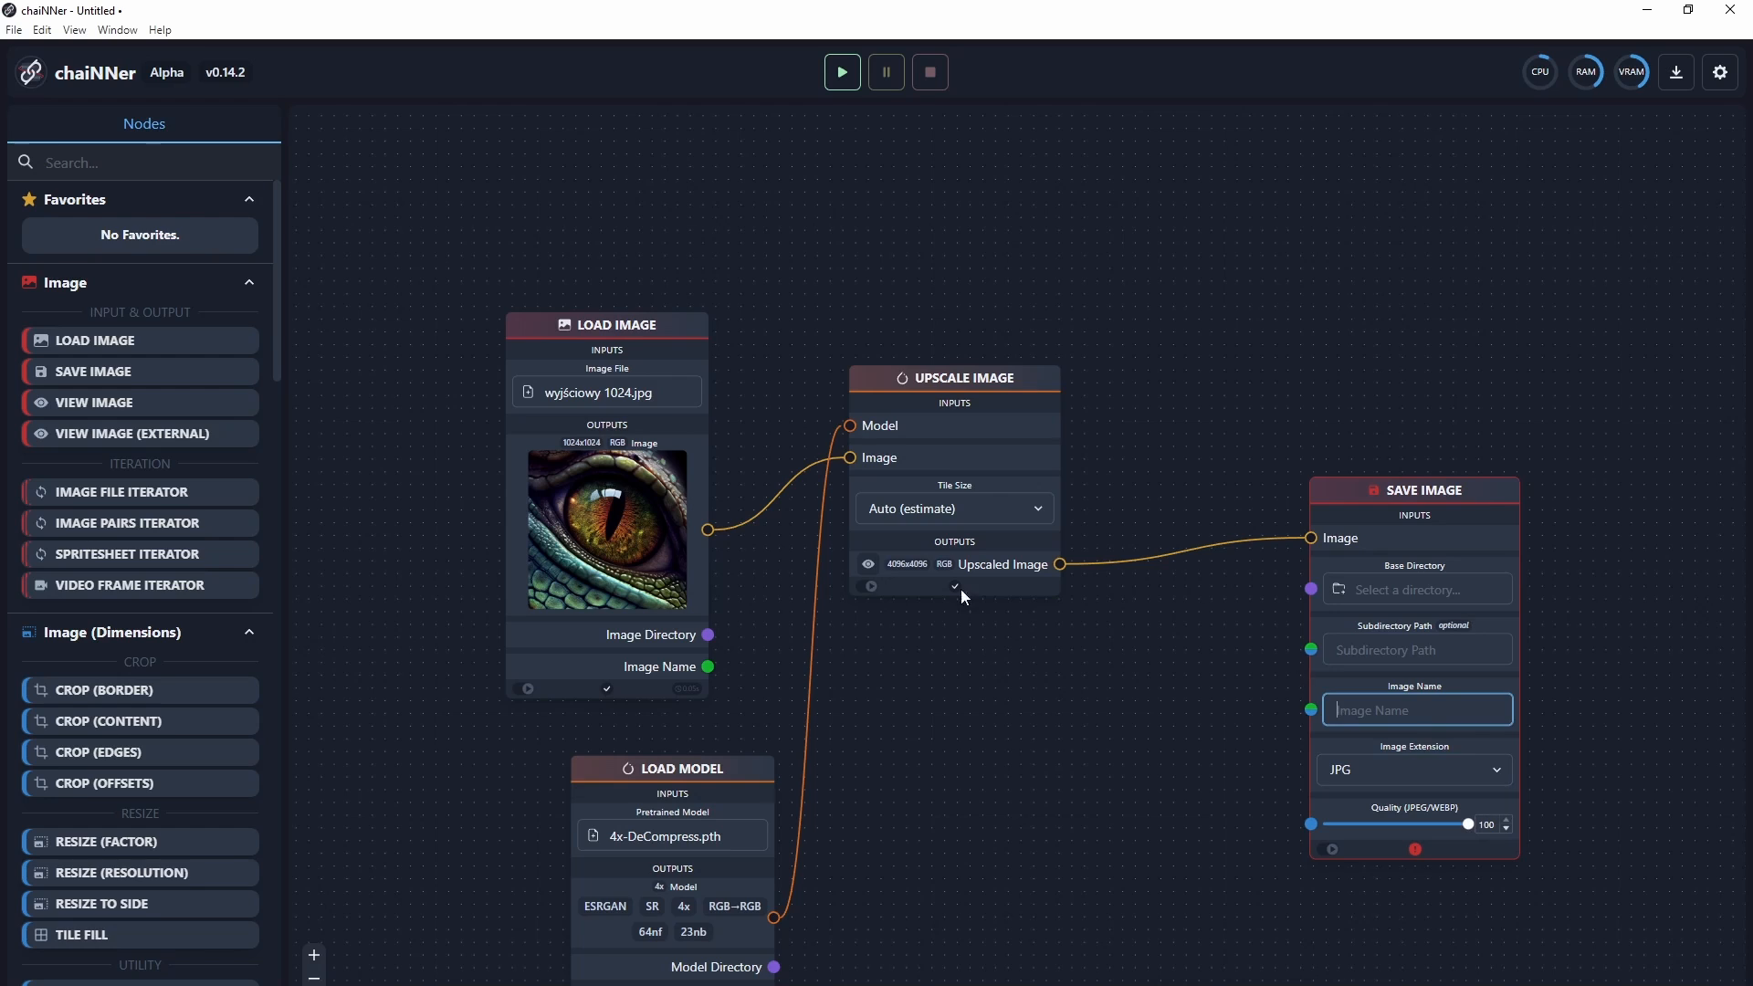
Step: Save output to the source folder as 4xdecompress and run the pipeline
left_click_drag(708, 634, 1309, 589)
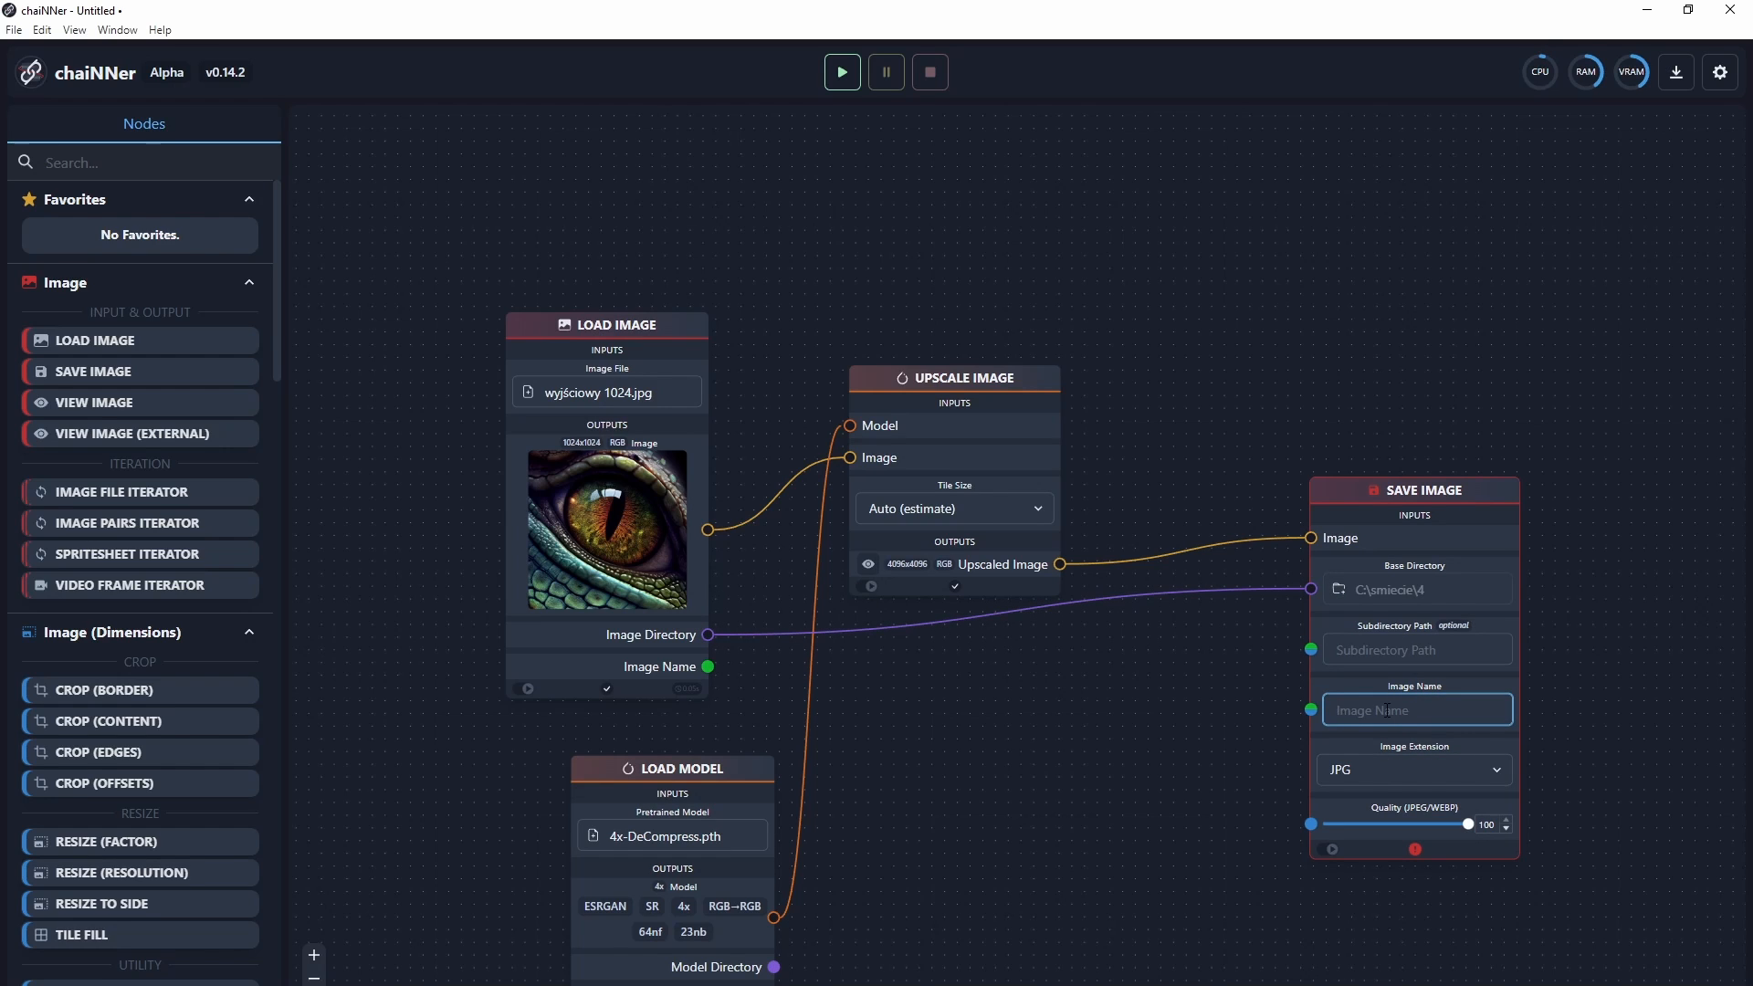
type("4xdecompress")
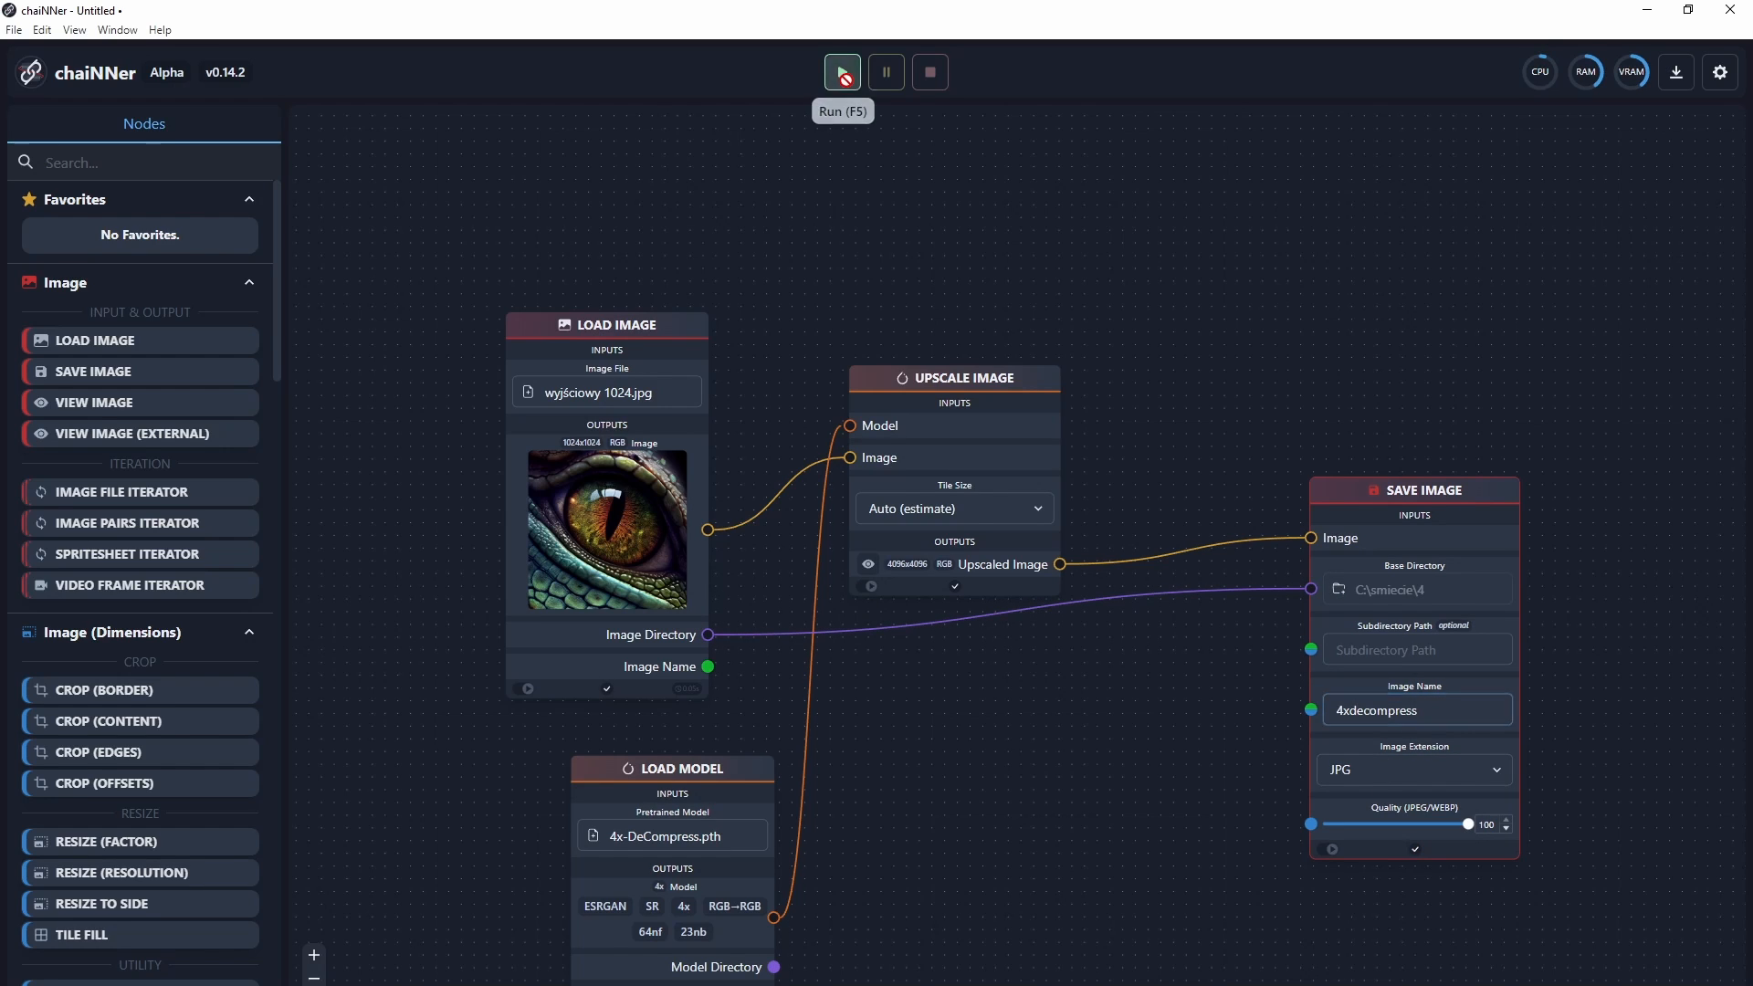
left_click(841, 72)
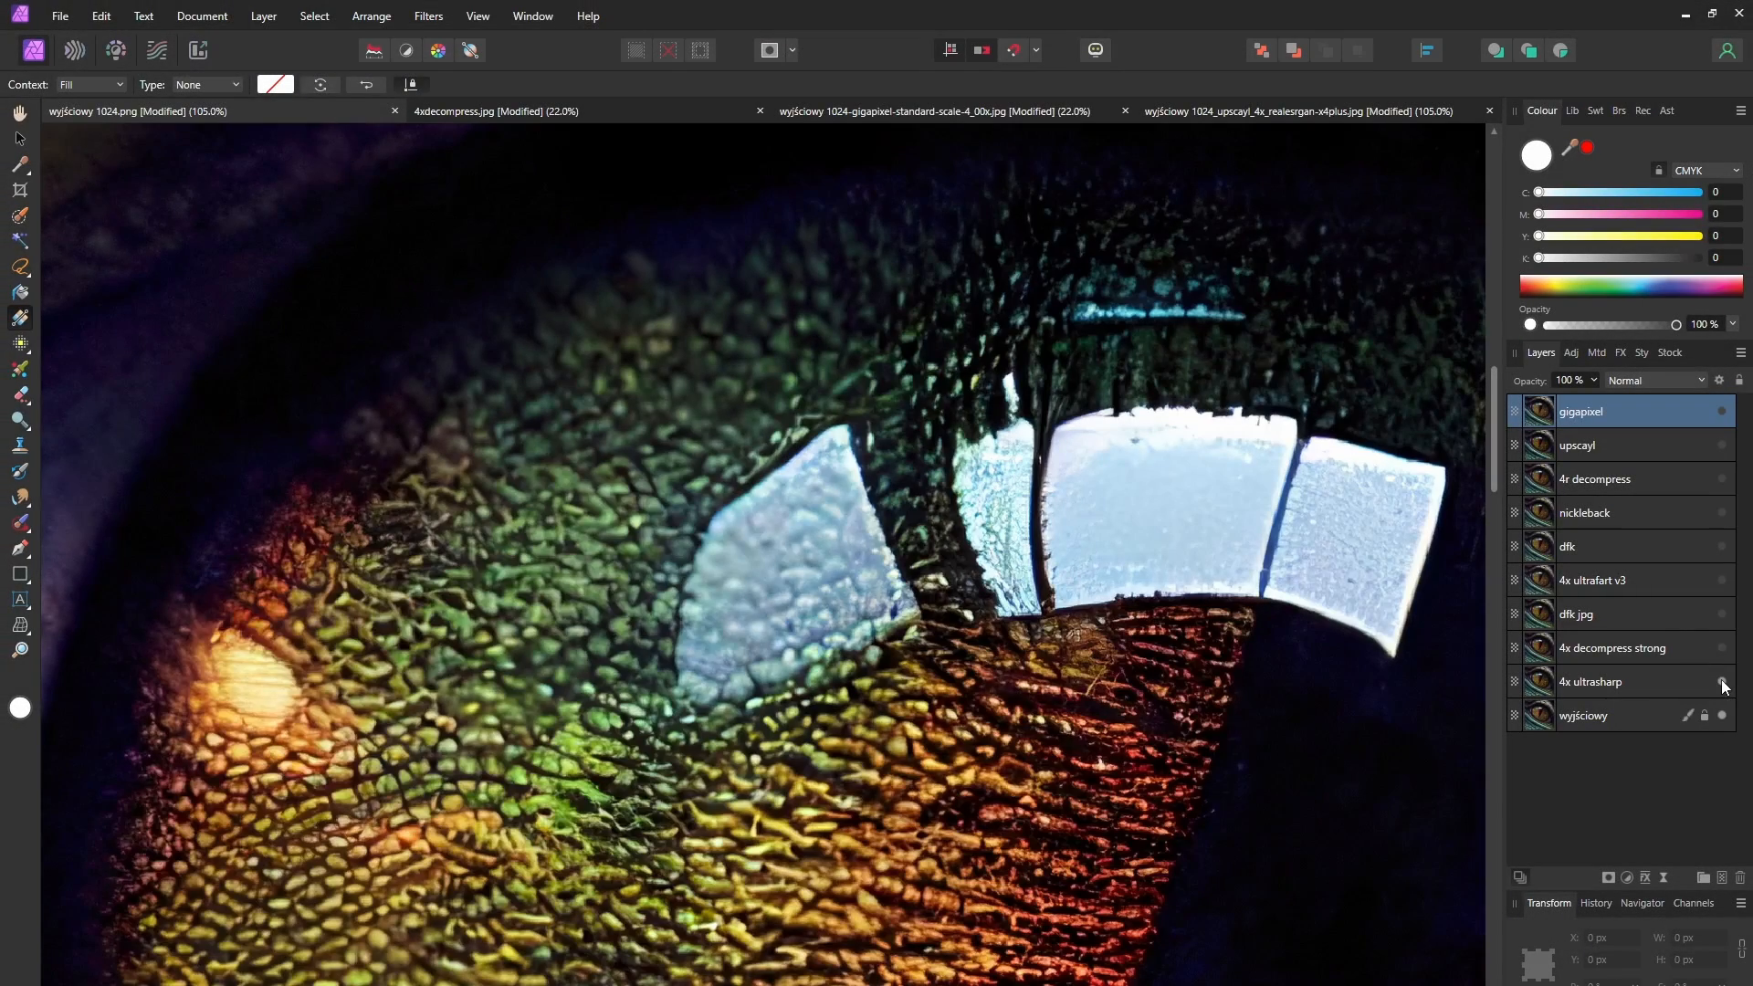
mouse_move(1722, 654)
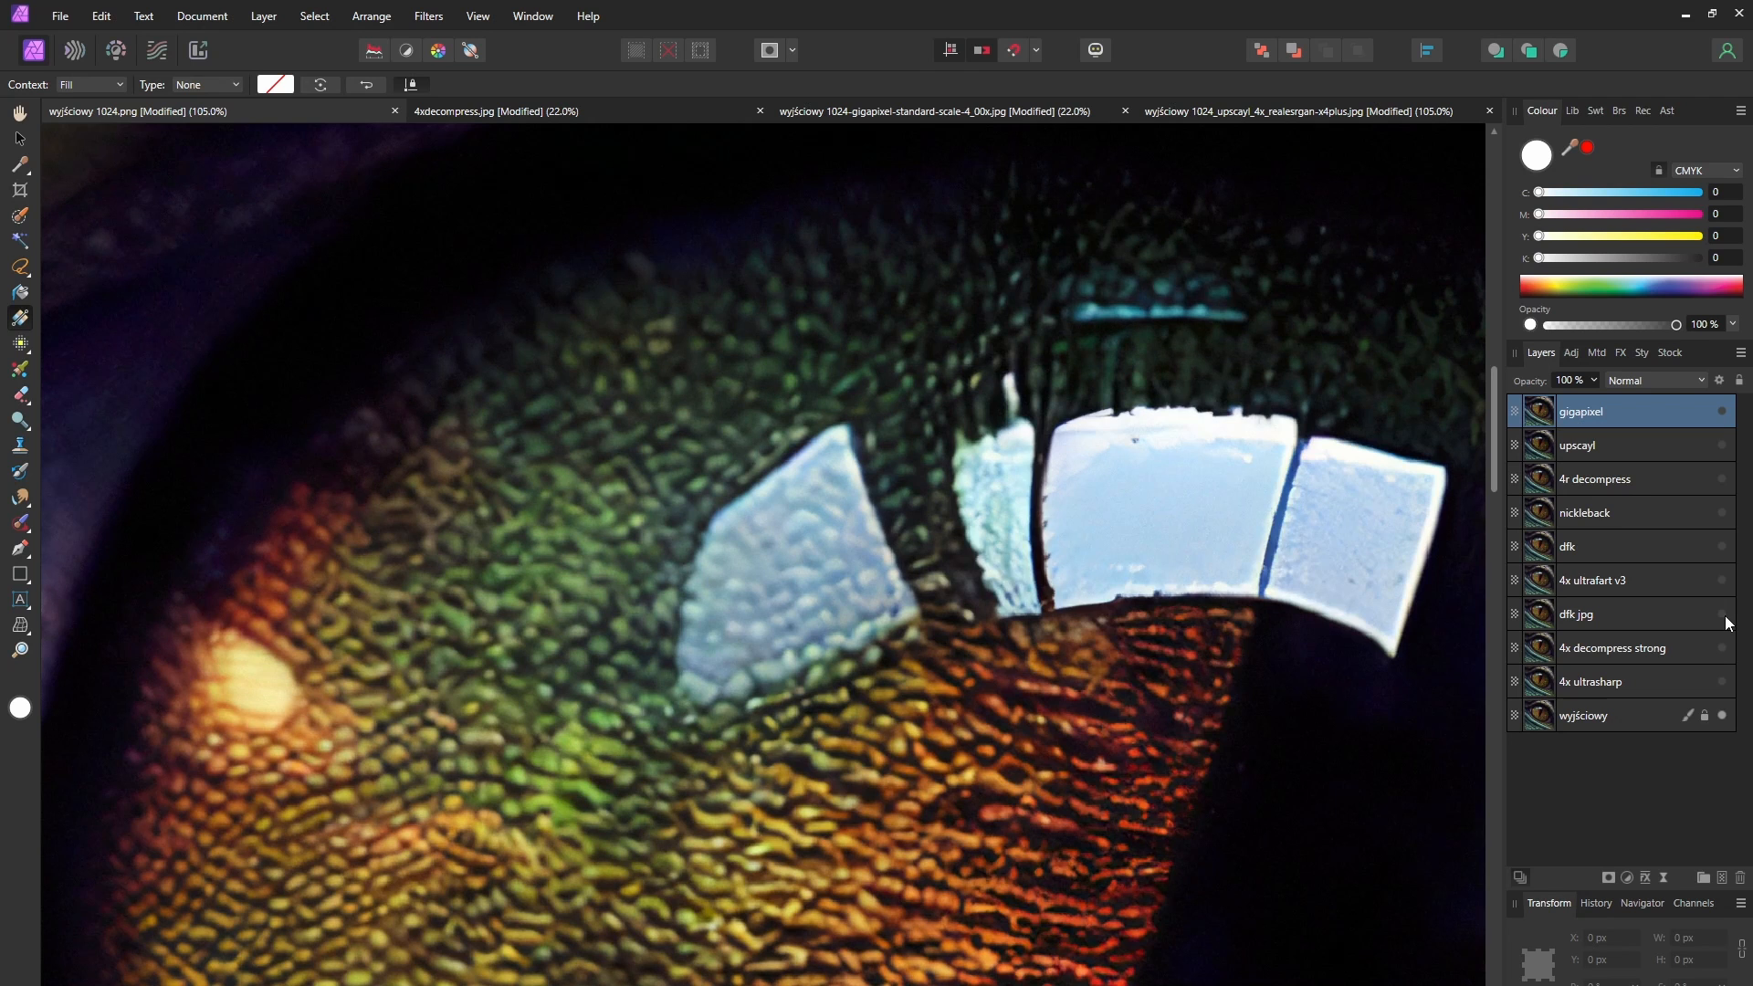
mouse_move(1723, 623)
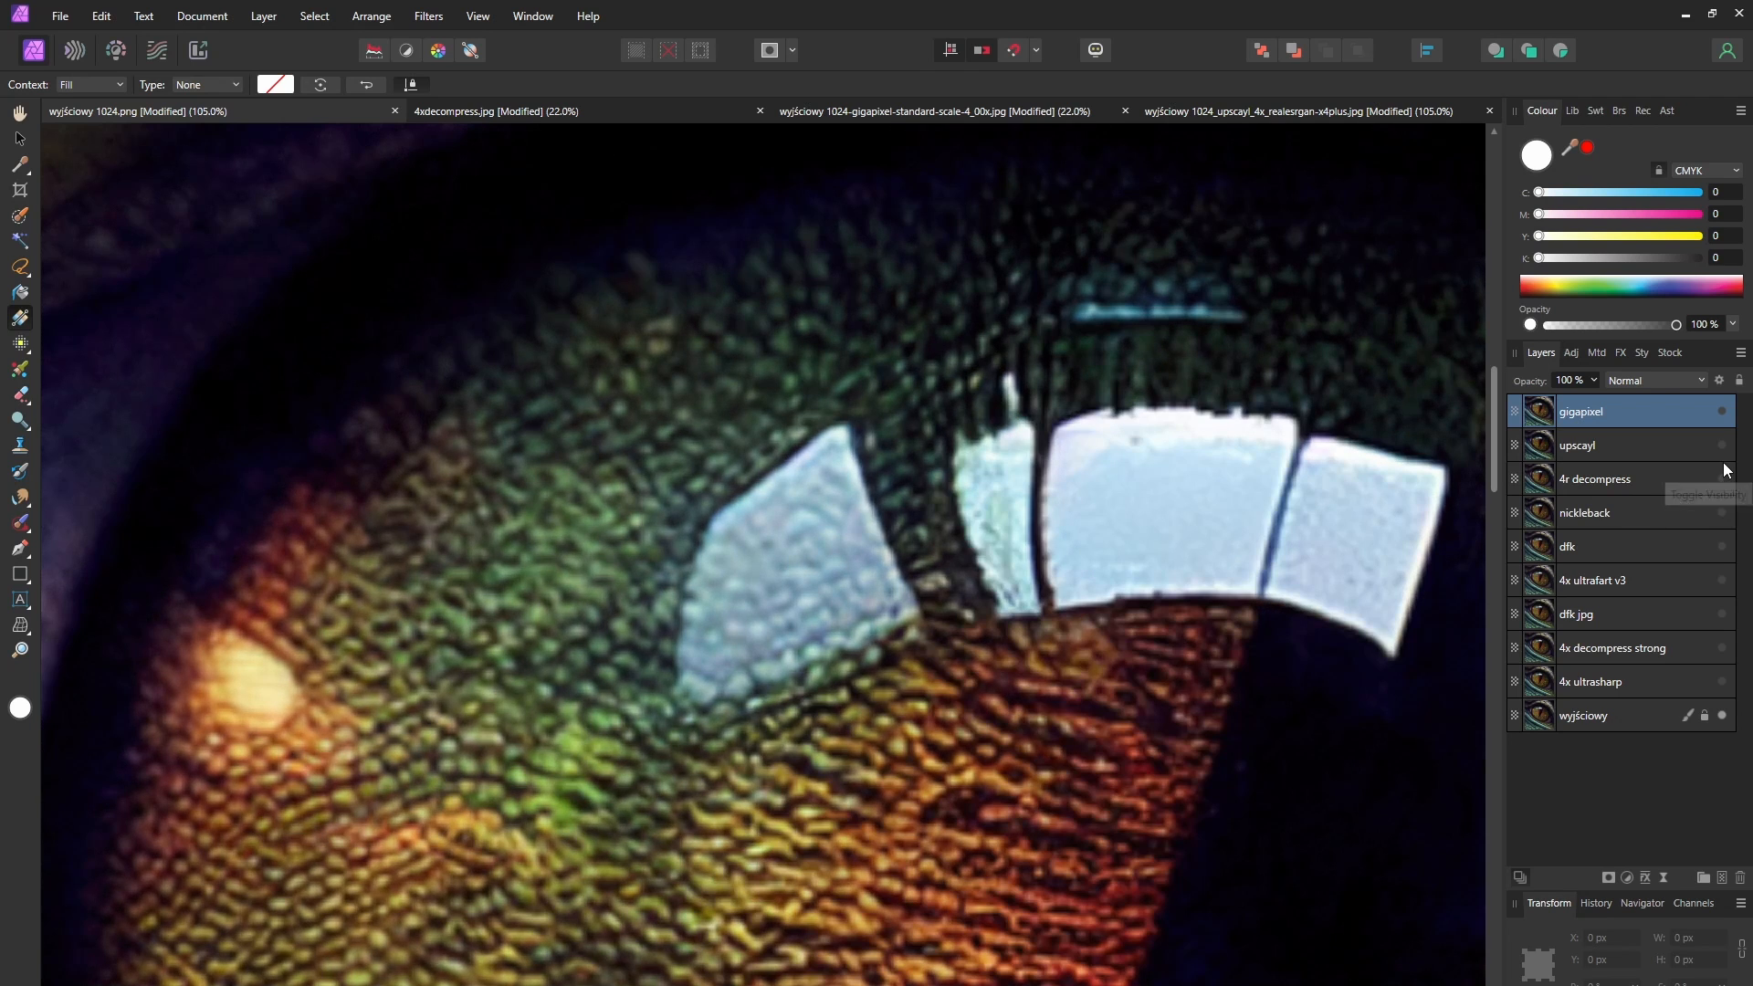
Step: Toggle an upscaler layer's visibility to compare the eye's window reflection
left_click(1722, 444)
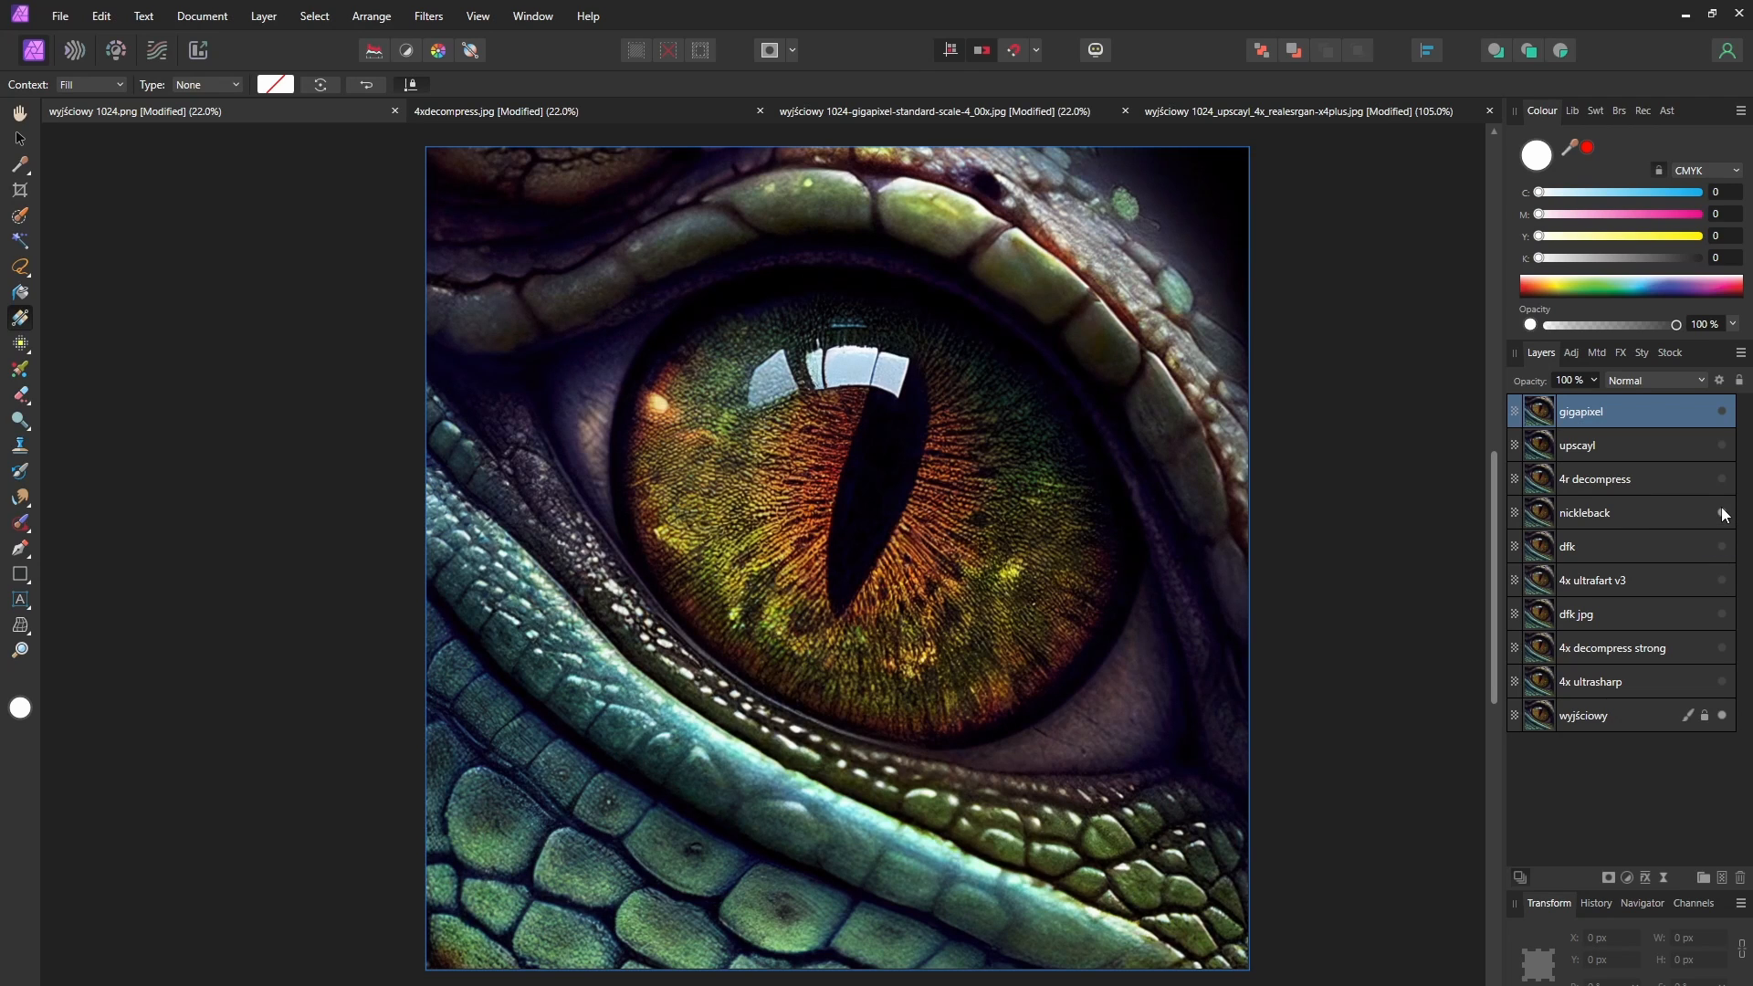
mouse_move(1722, 482)
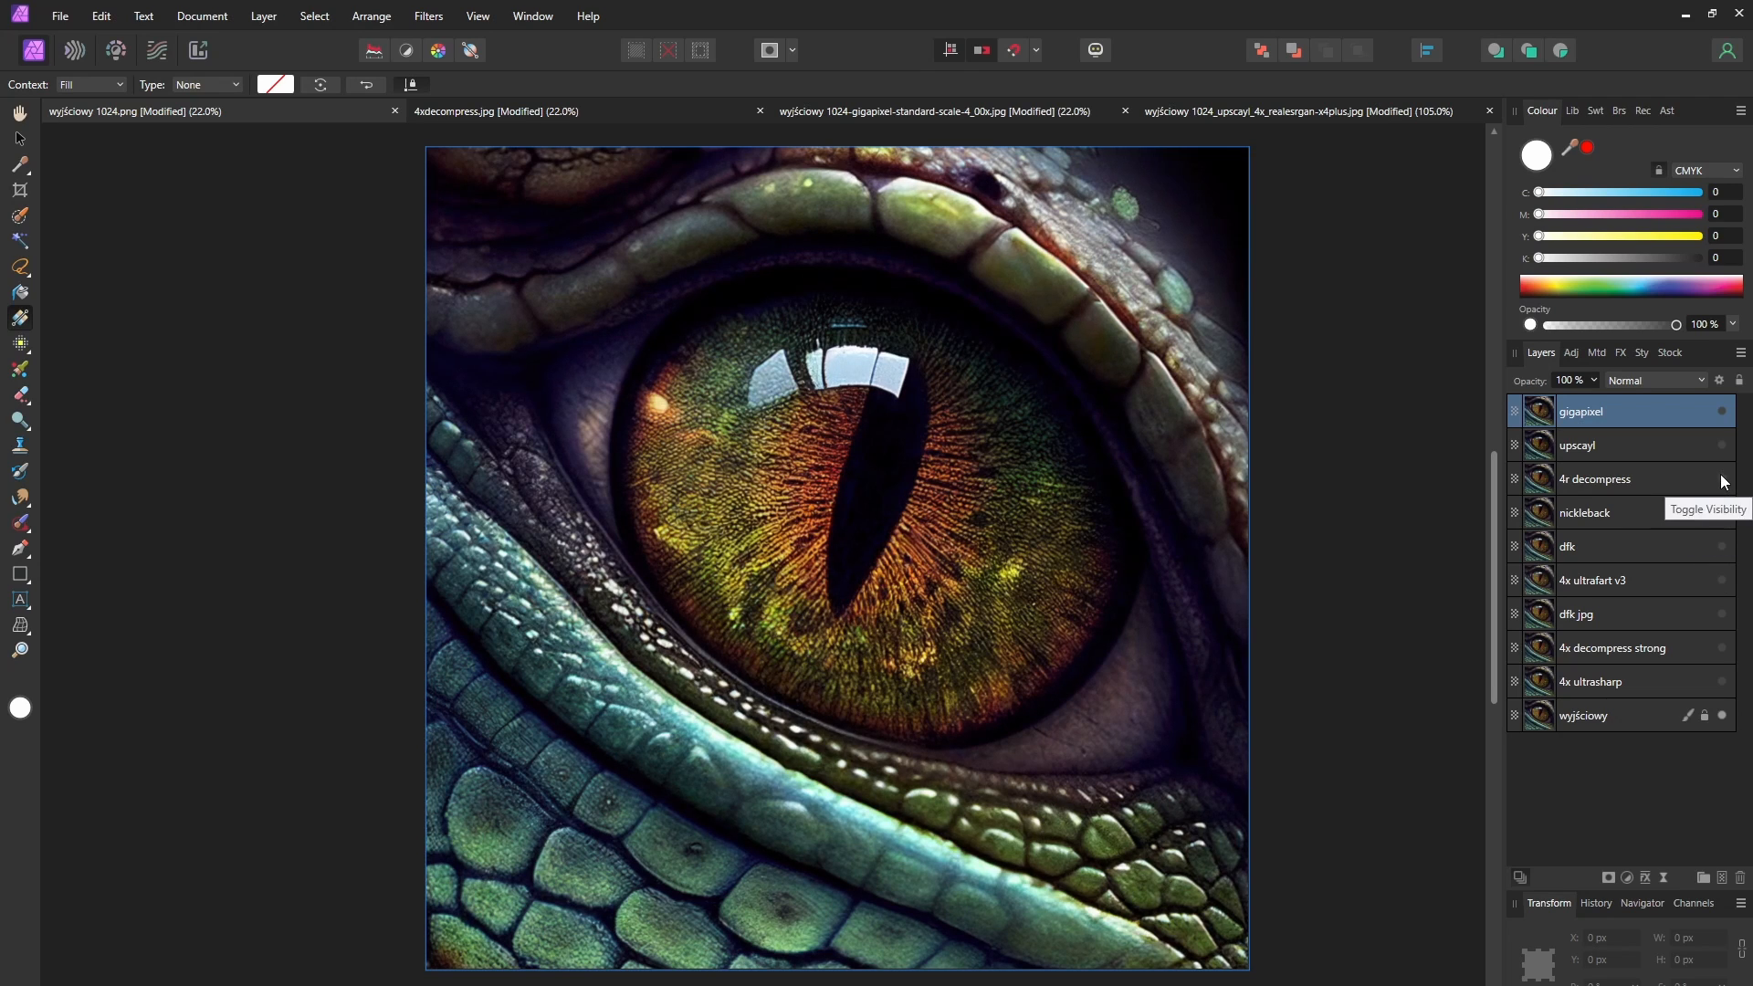